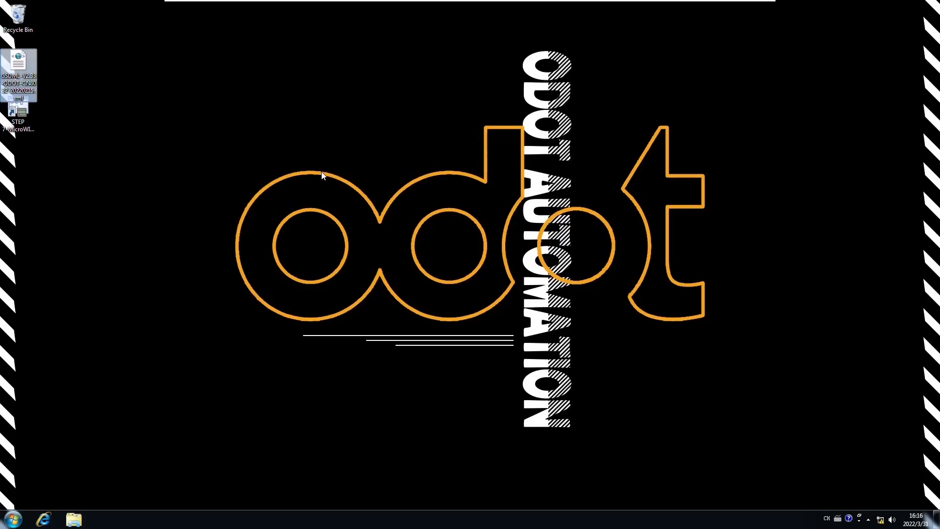
mouse_move(460, 345)
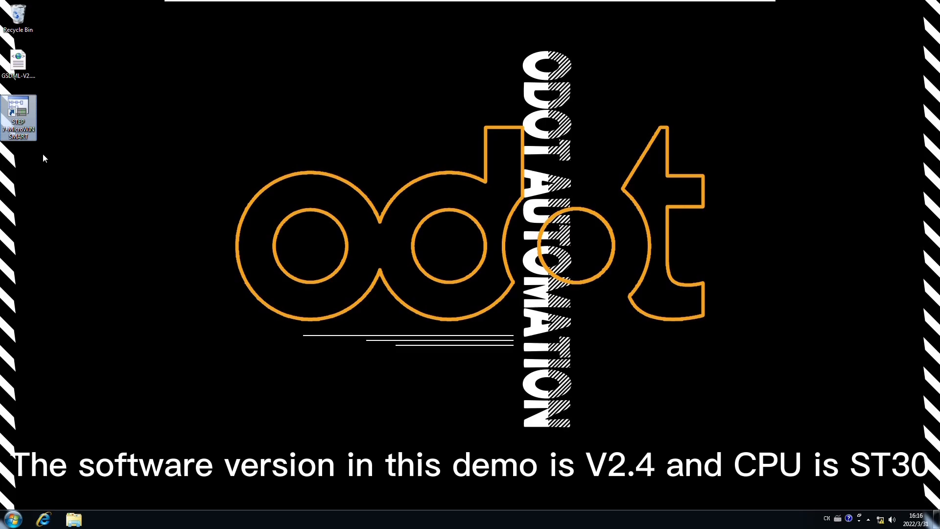
mouse_move(17, 120)
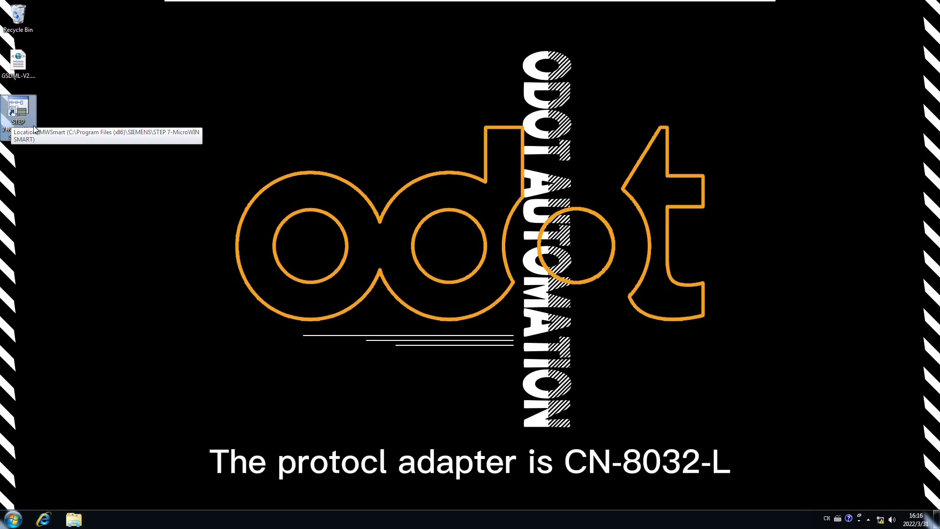
mouse_move(57, 137)
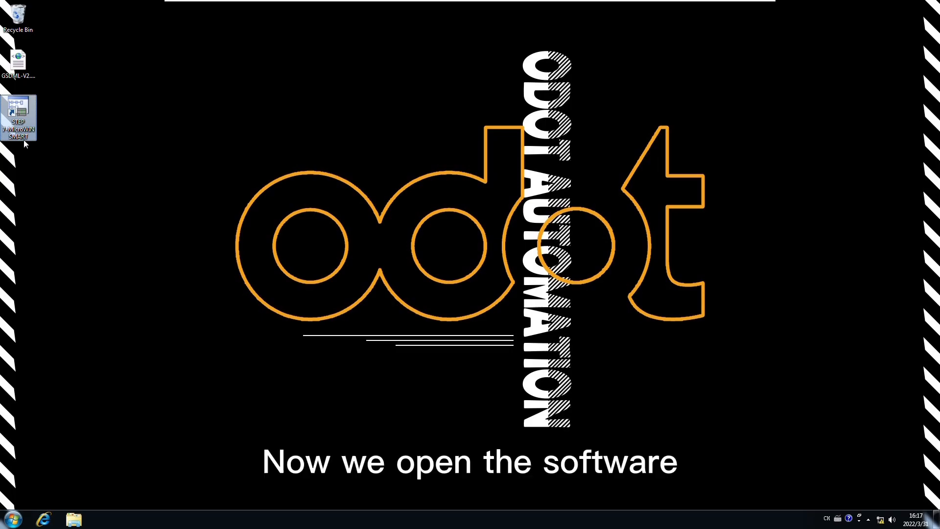
Launch Micro/WIN SMART and find the CPU at 192.168.0.10 via the Intel TCP/IP interface
double_click(17, 105)
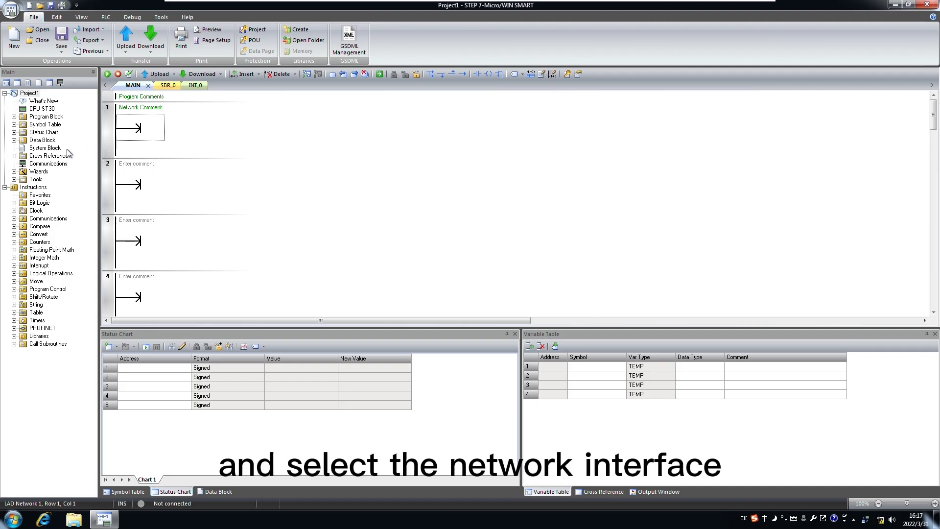
click(47, 163)
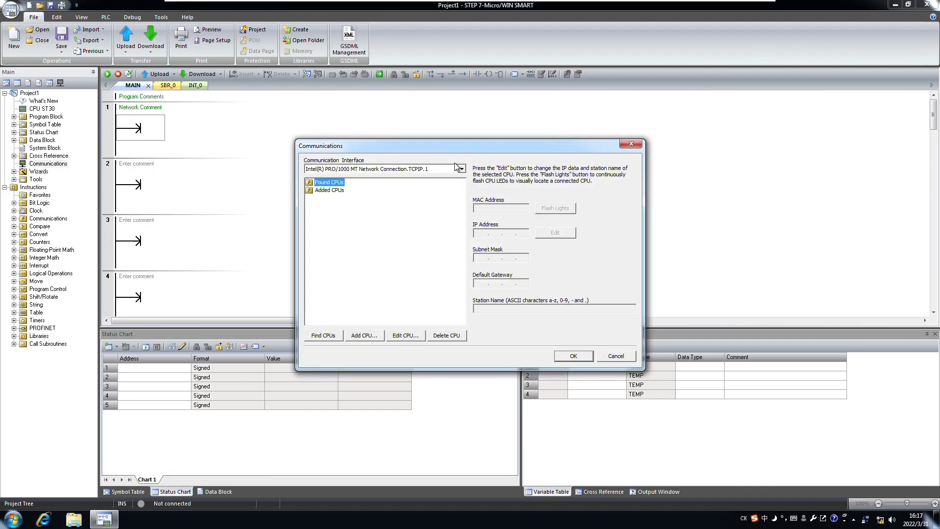
click(459, 169)
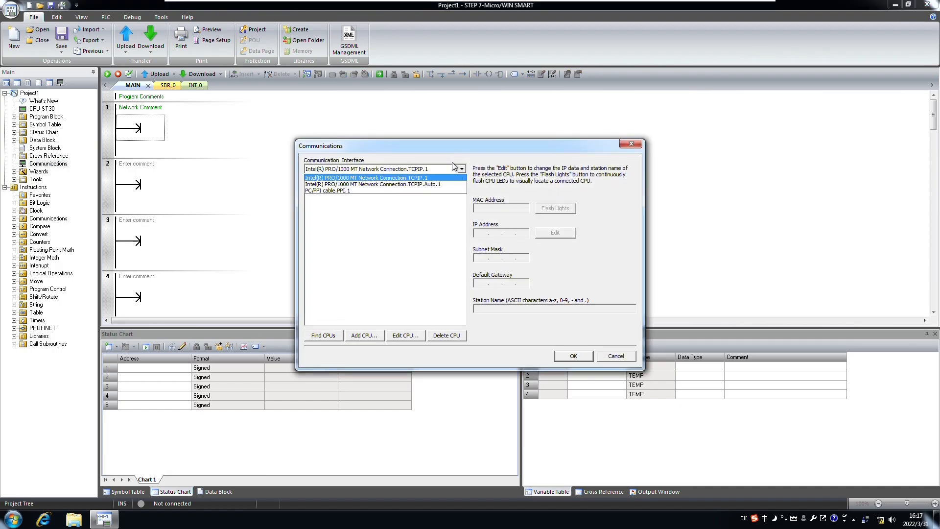
click(322, 336)
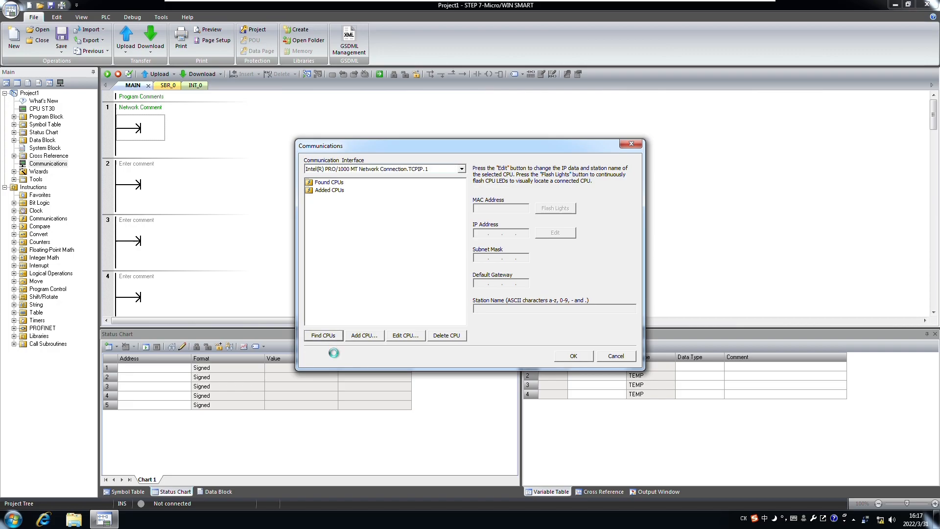
click(323, 336)
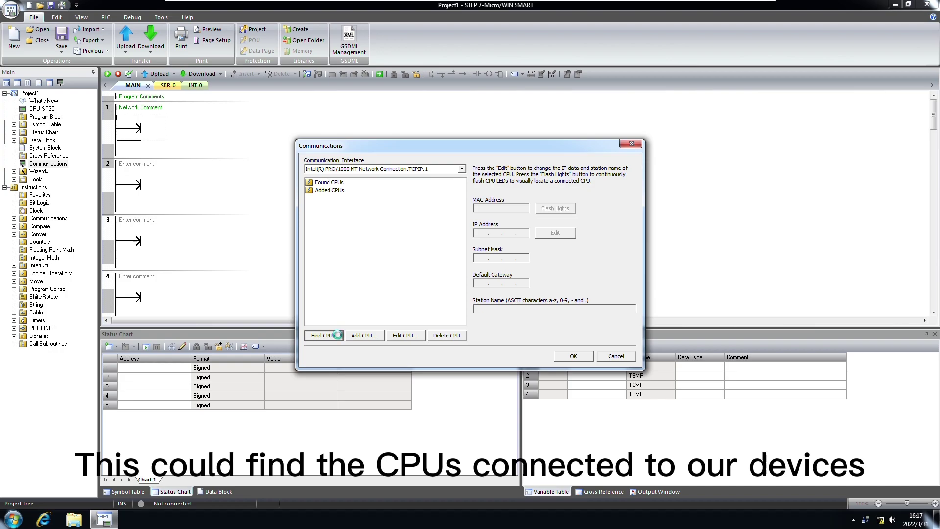
click(323, 335)
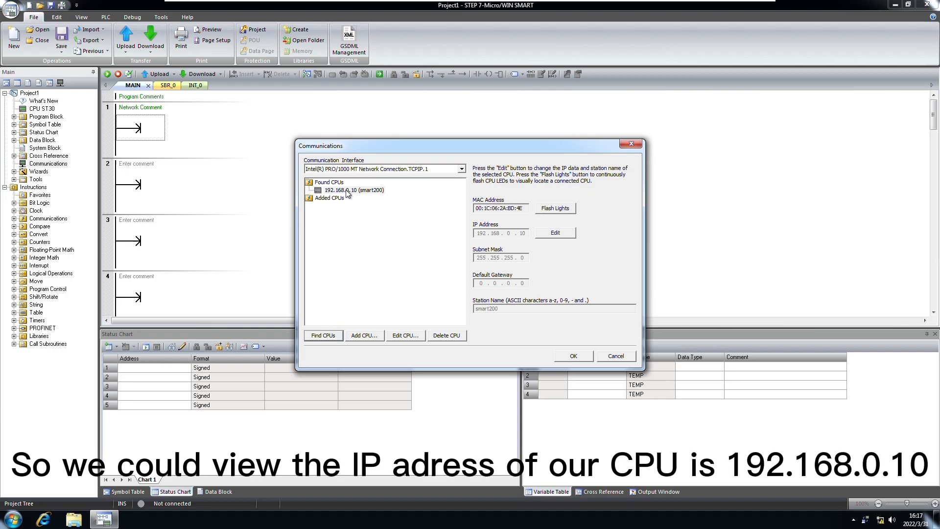
click(349, 190)
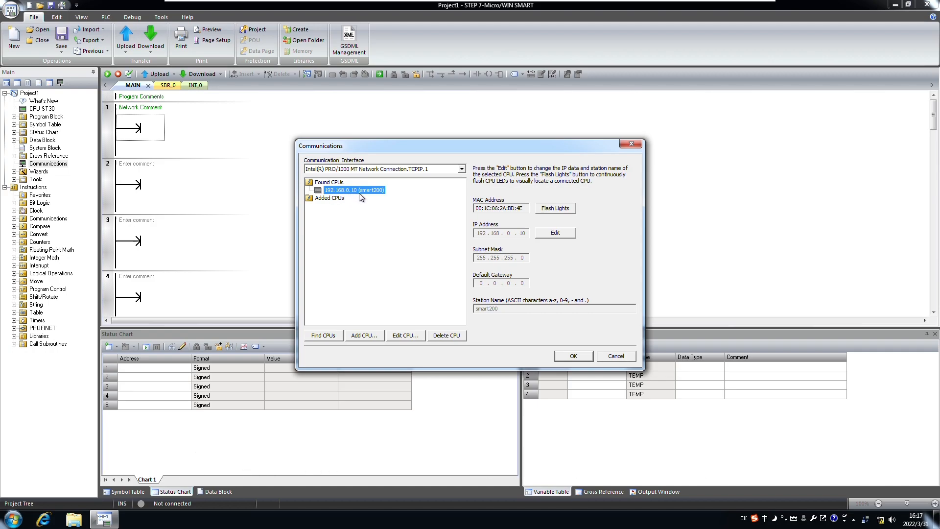
mouse_move(566, 342)
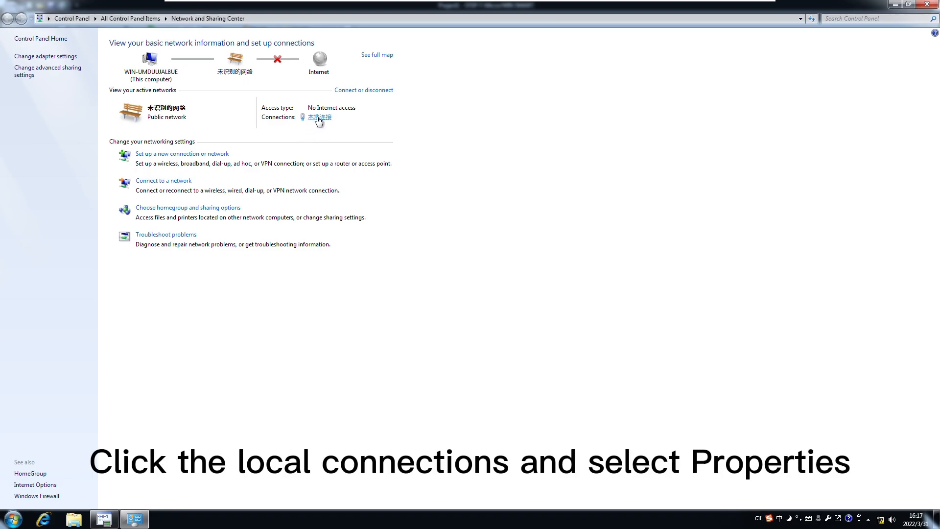
Open the local network connection's status and then its Properties dialog
click(317, 117)
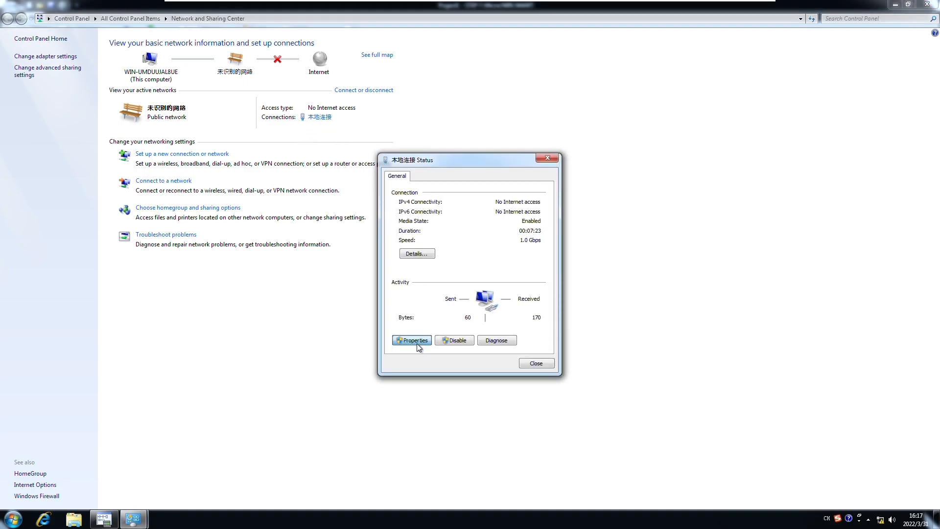
click(411, 340)
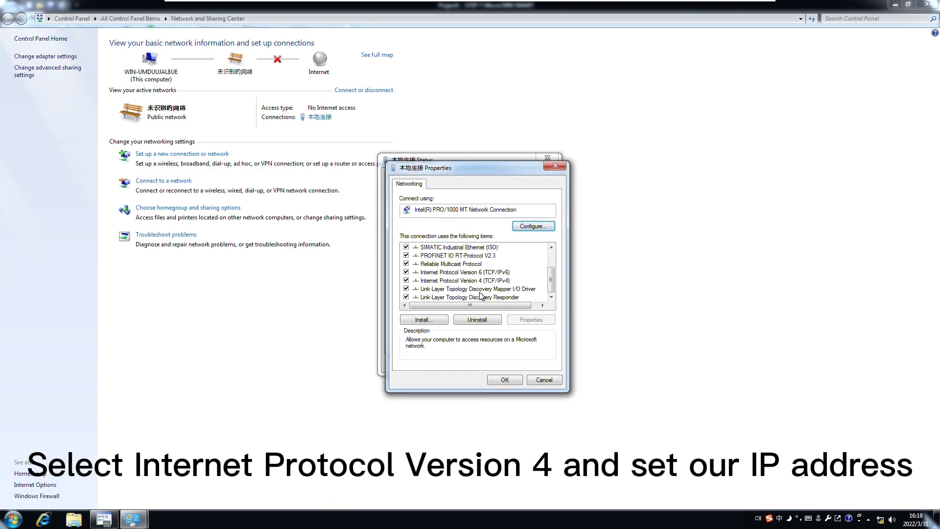
mouse_move(464, 287)
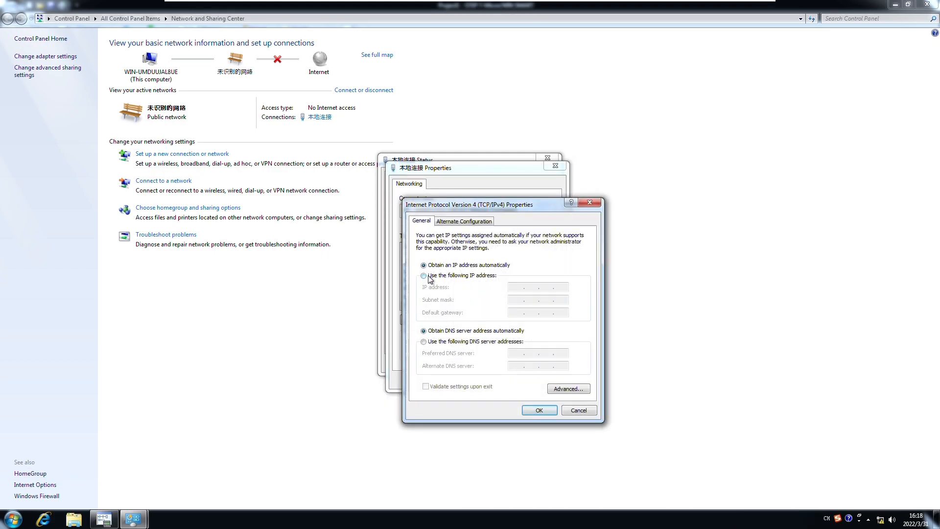
Assign static IP 192.168.0.20 with mask 255.255.255.0 and close the connection dialogs
click(423, 275)
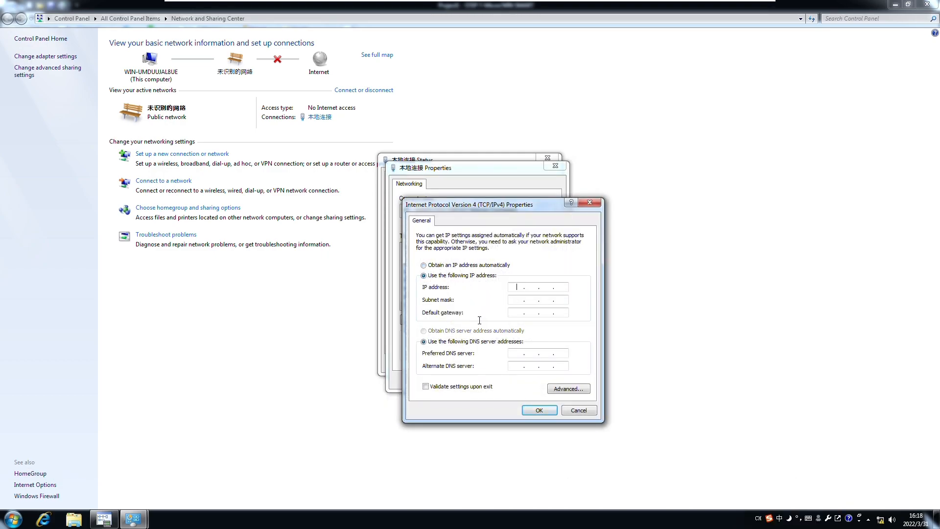
text(192)
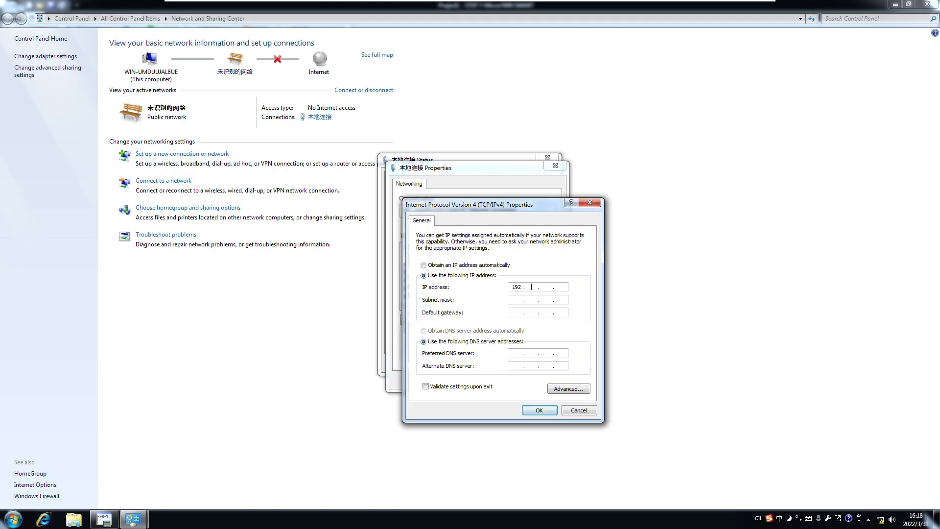
text(168.0)
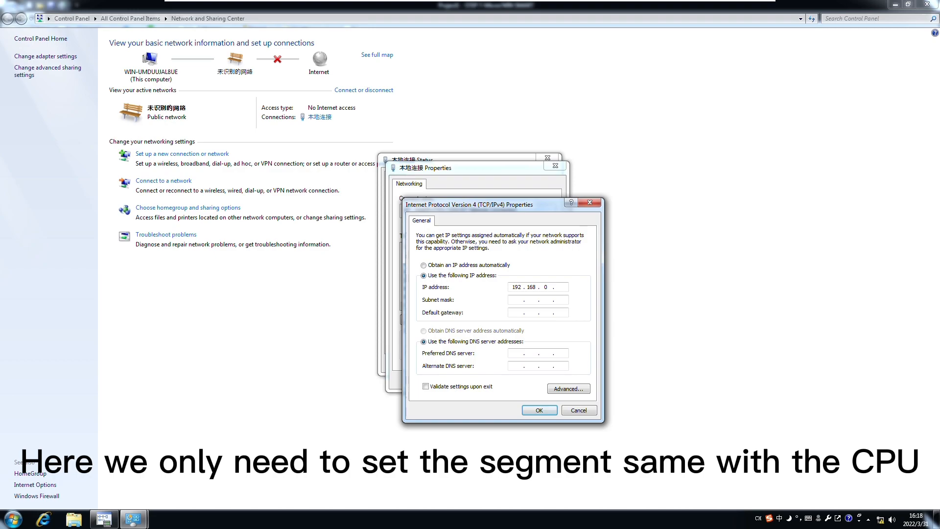
text(20)
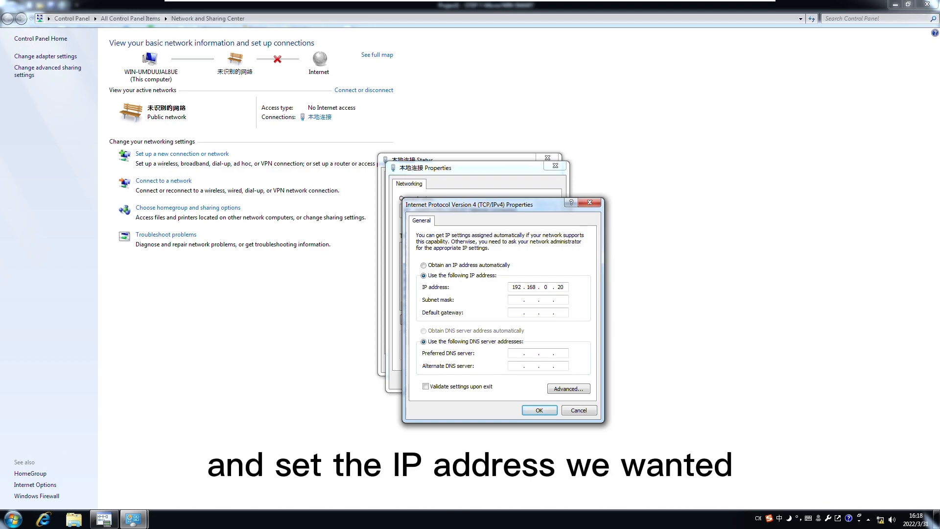
text(255.255.255.0)
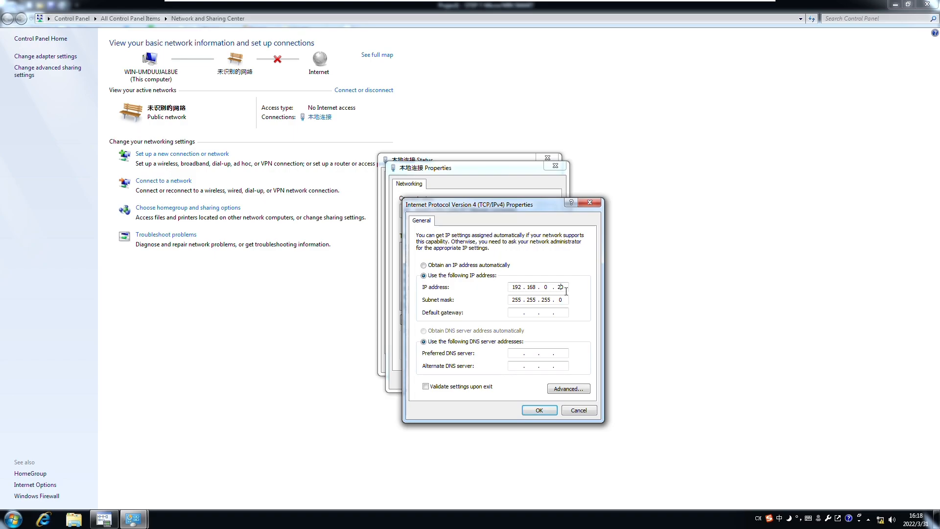
click(539, 410)
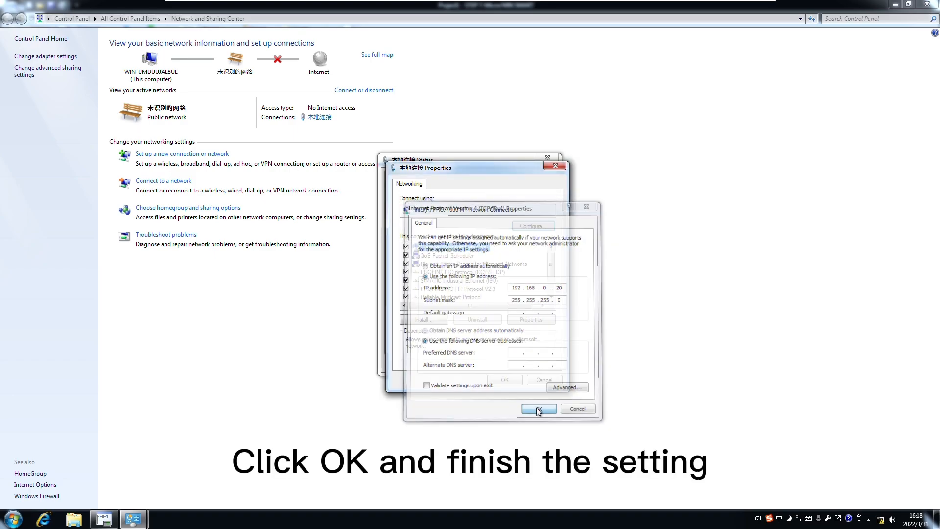
click(539, 409)
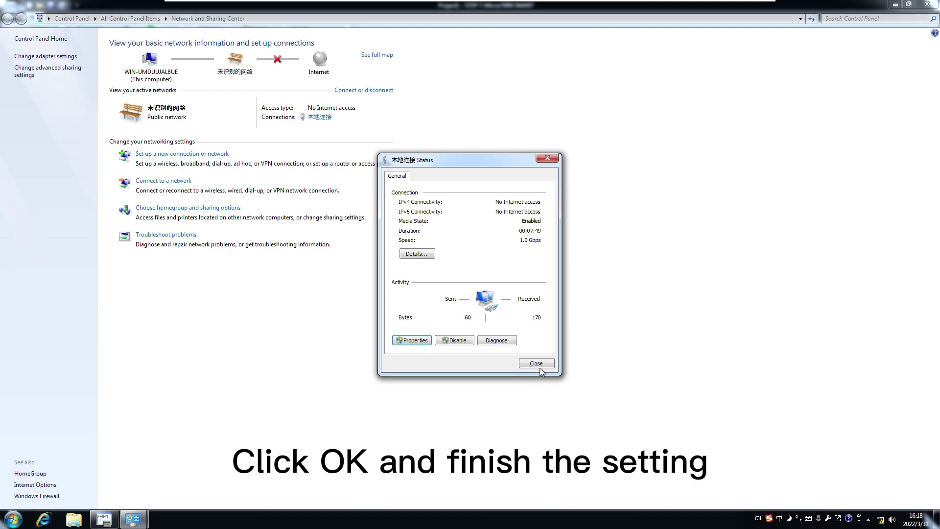
click(536, 363)
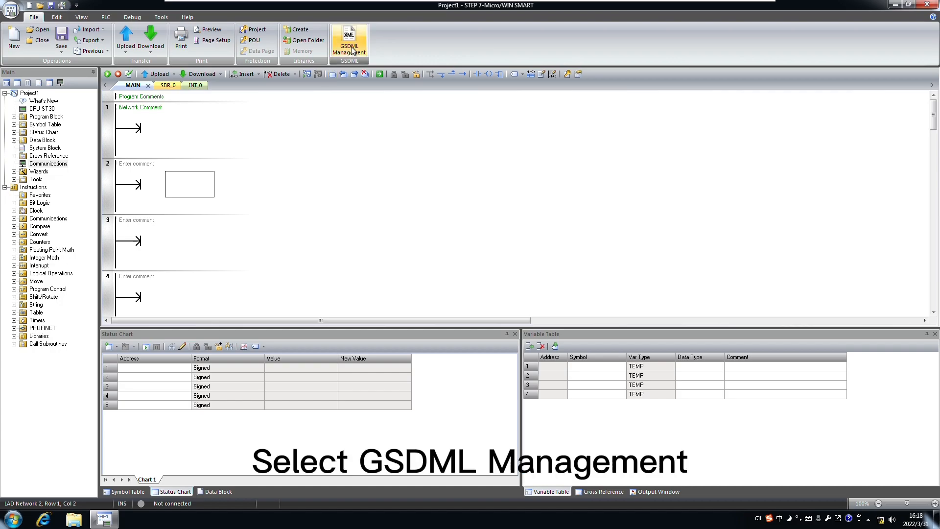
Install the CN8032 GSDML file from the Desktop through GSDML file management
click(350, 39)
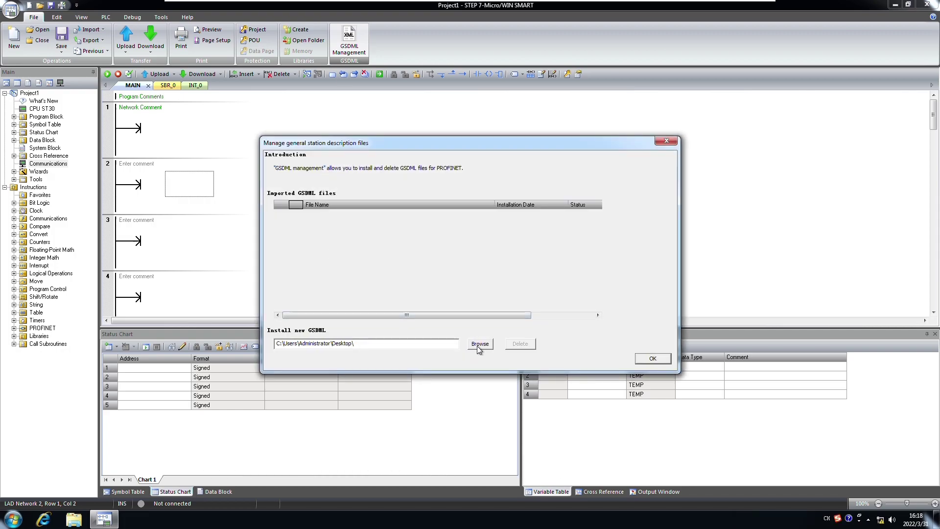
click(480, 344)
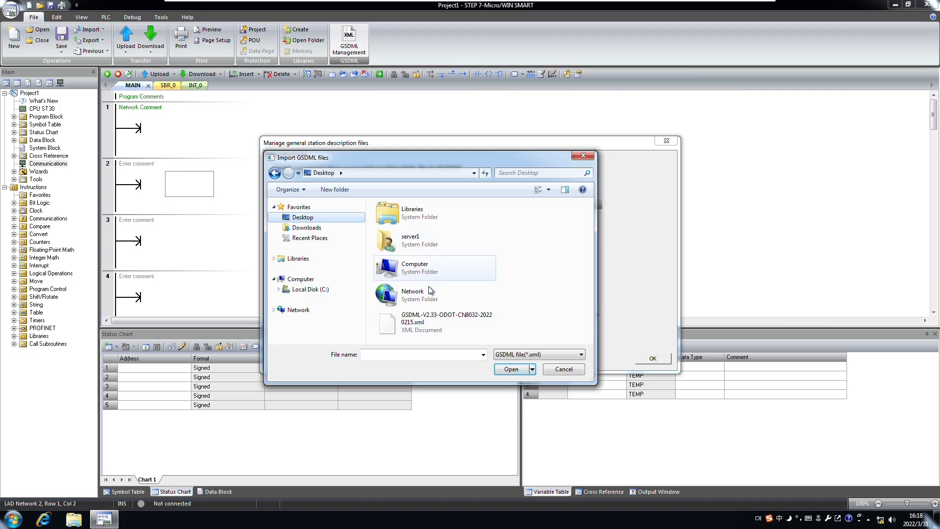
click(446, 322)
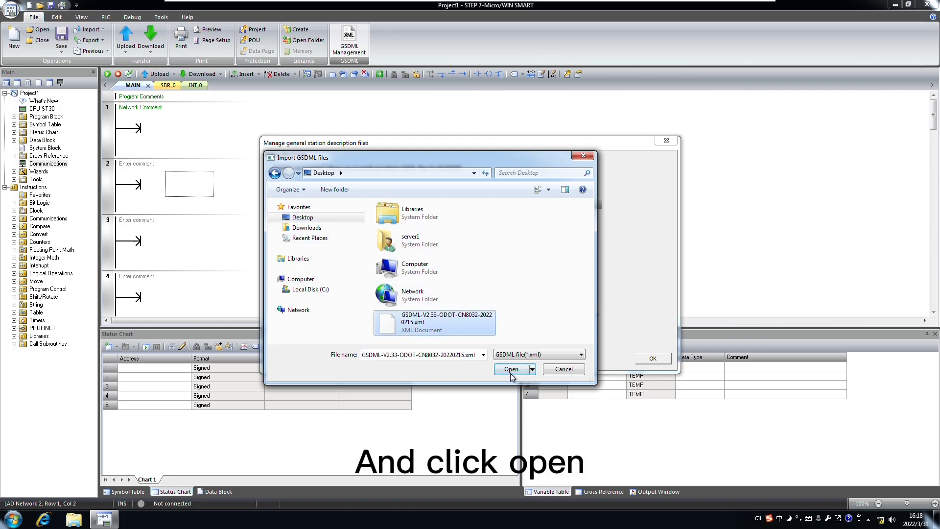
click(511, 369)
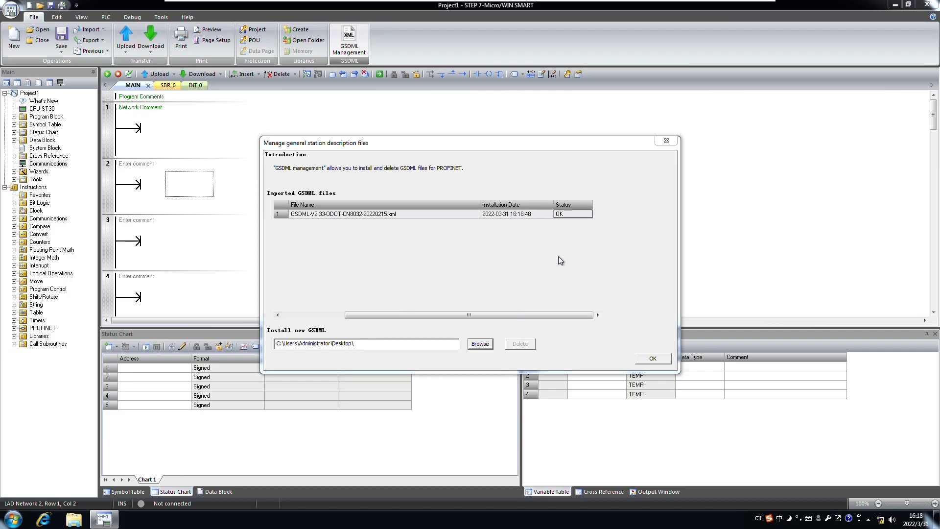
click(653, 358)
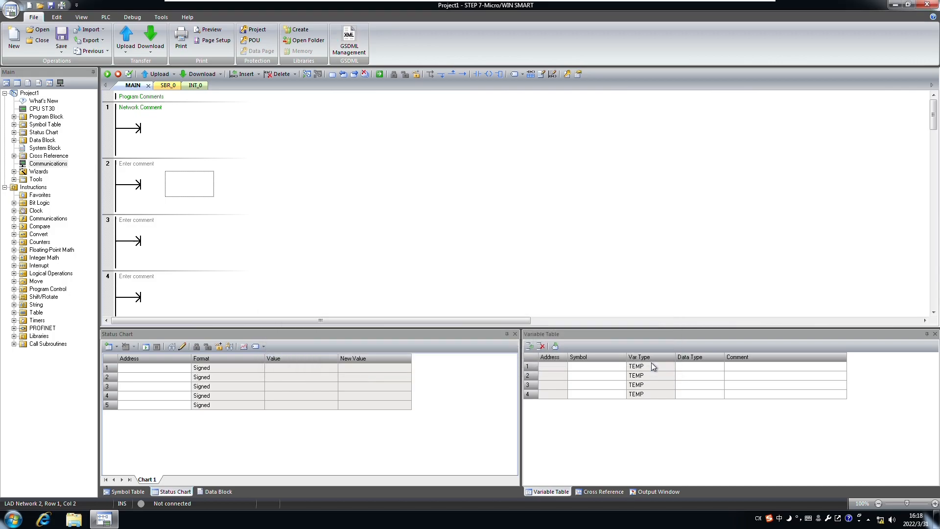
mouse_move(311, 202)
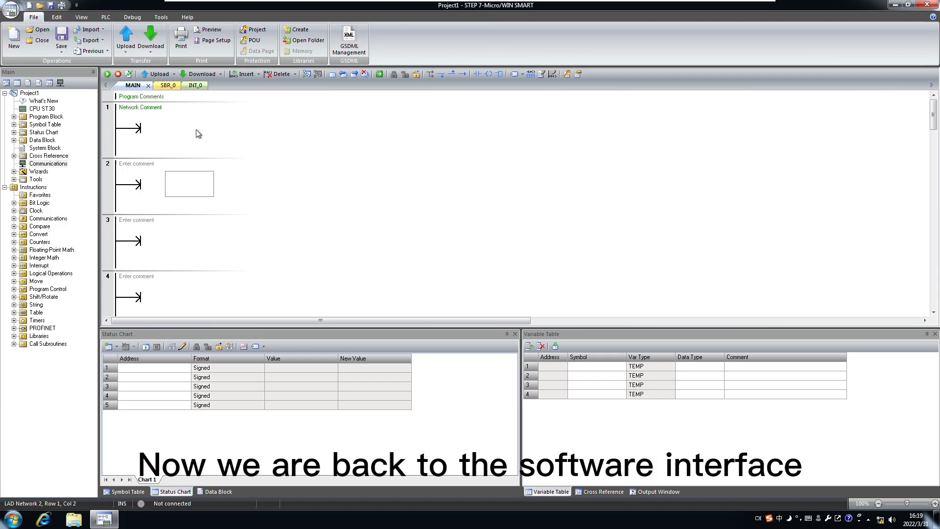
Search for PROFINET devices over TCPIP.1 and select the found cn8032-1 adapter
click(160, 16)
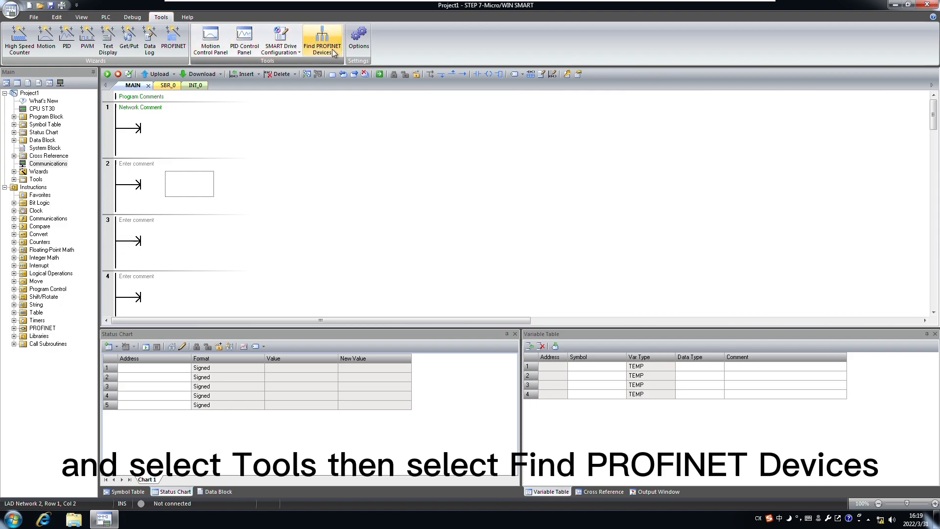
click(322, 39)
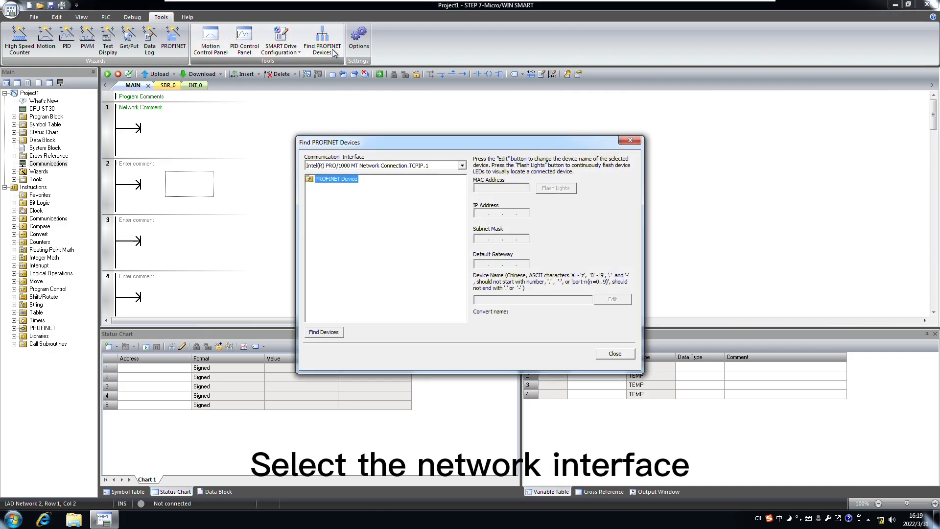
click(461, 166)
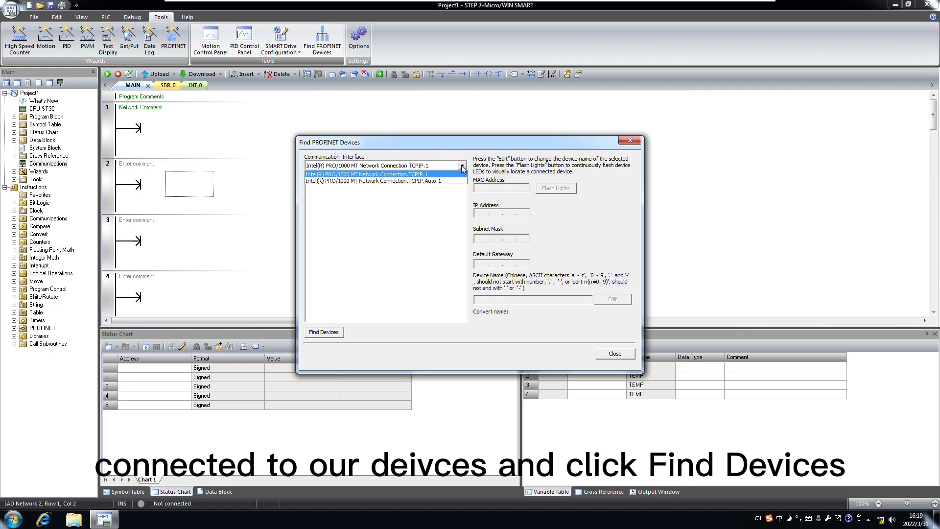
click(323, 332)
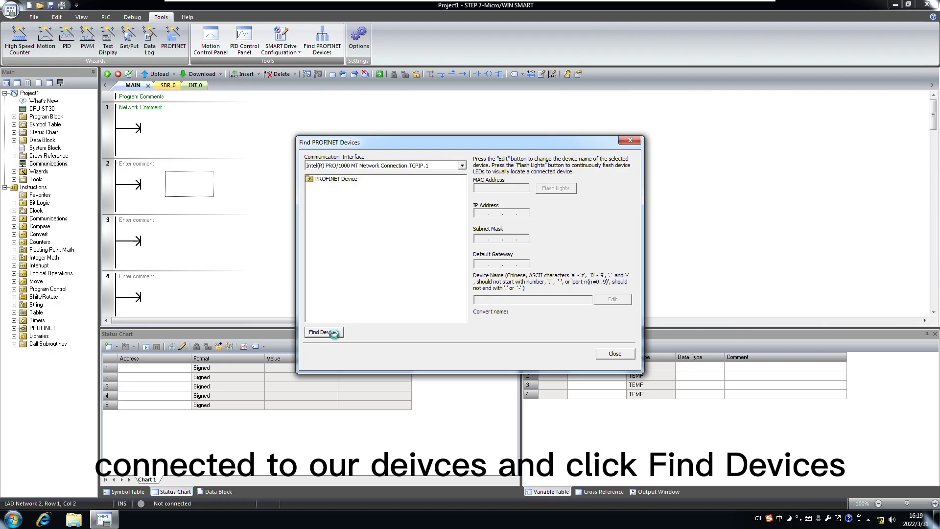
click(323, 332)
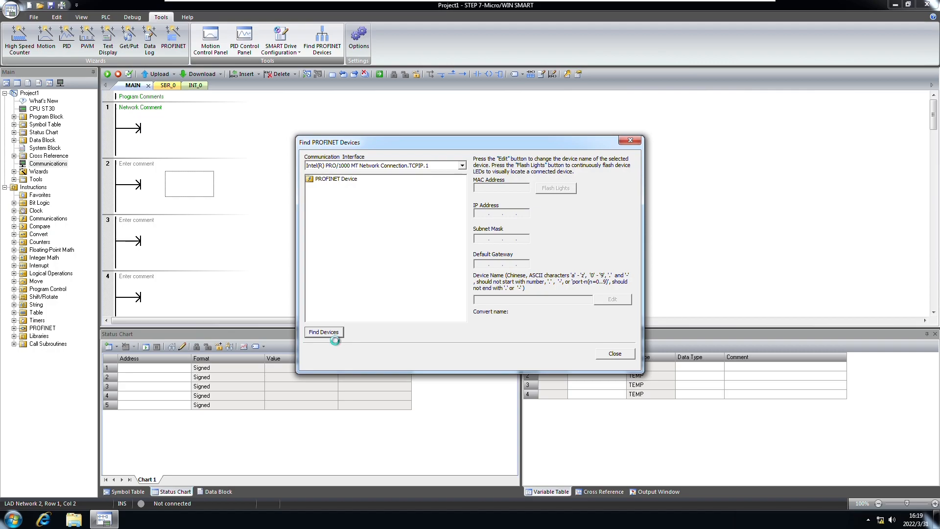
click(323, 332)
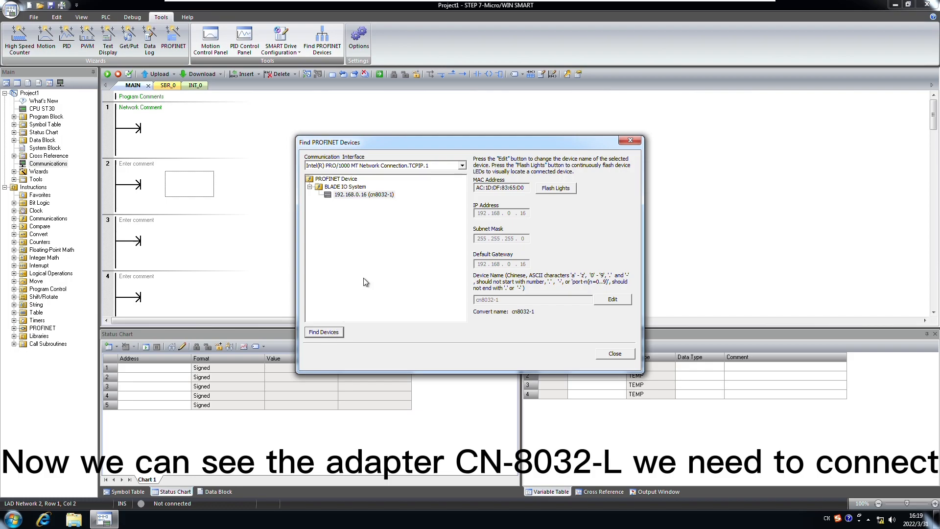
click(364, 194)
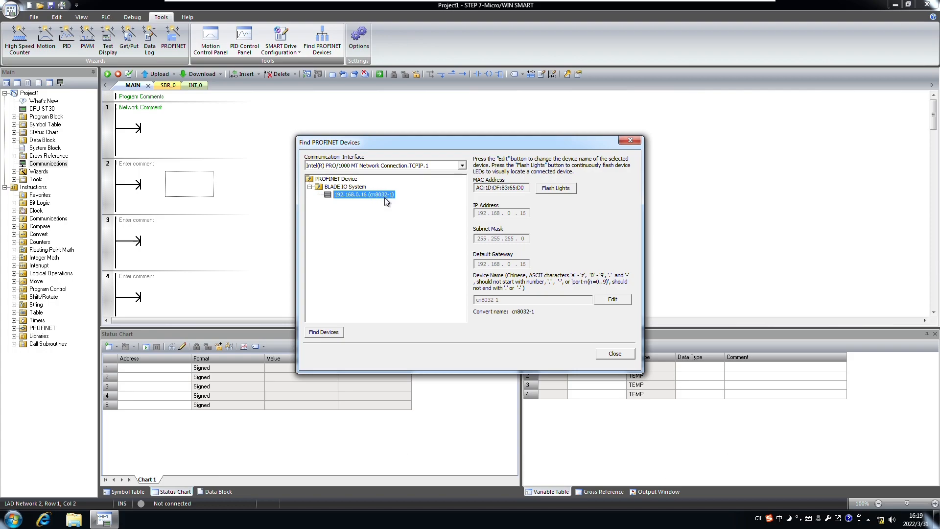
mouse_move(379, 199)
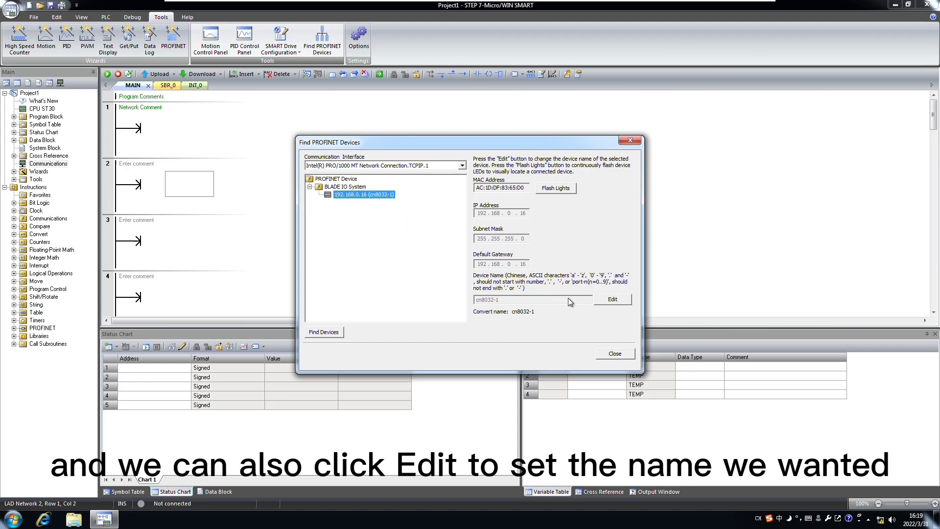
mouse_move(621, 306)
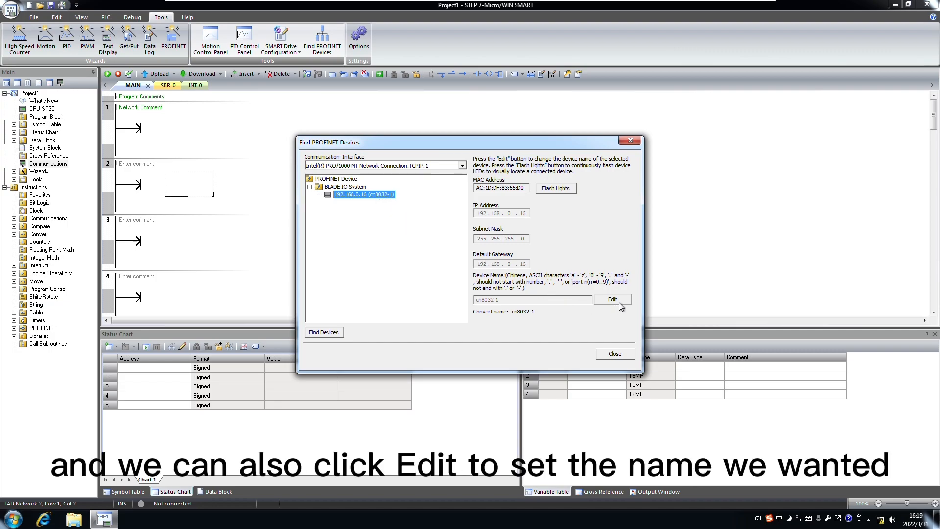
Rename the adapter to cn8032-a, copying the name, then close the device search
click(612, 299)
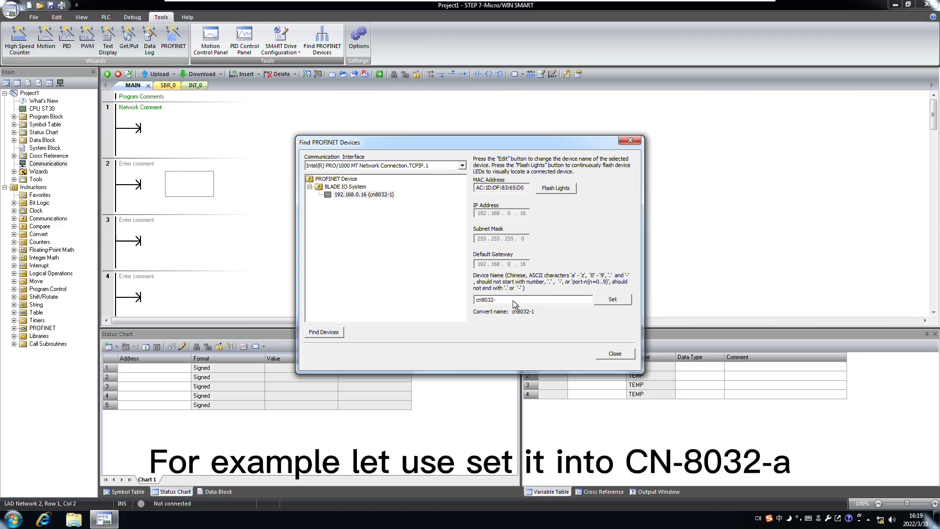
text(a)
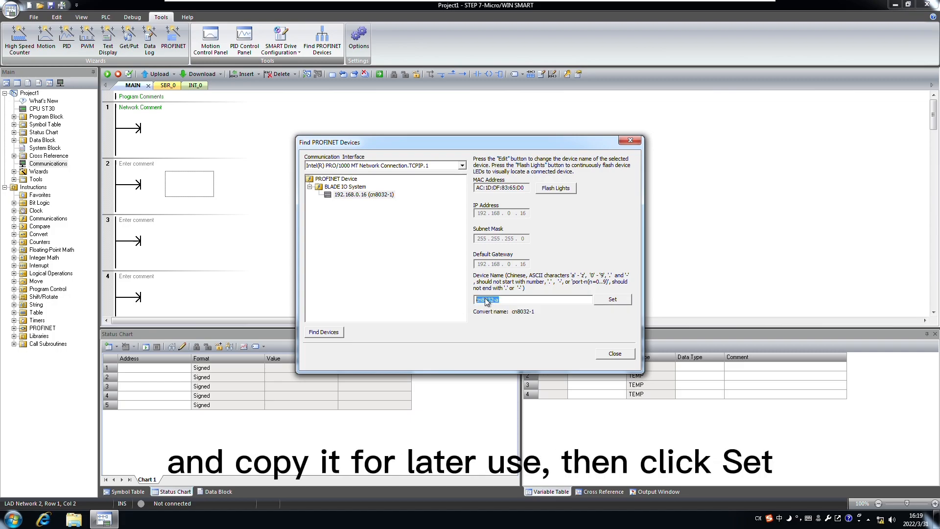
right_click(487, 299)
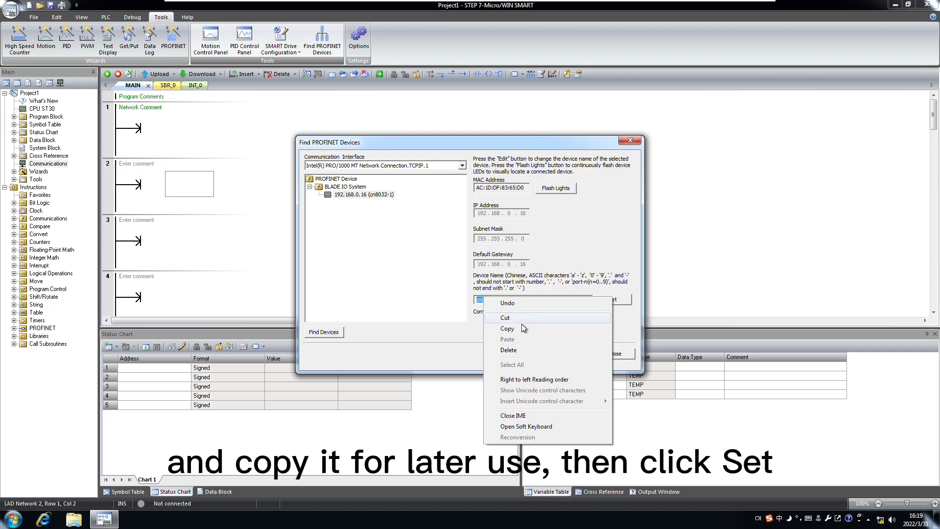
click(507, 328)
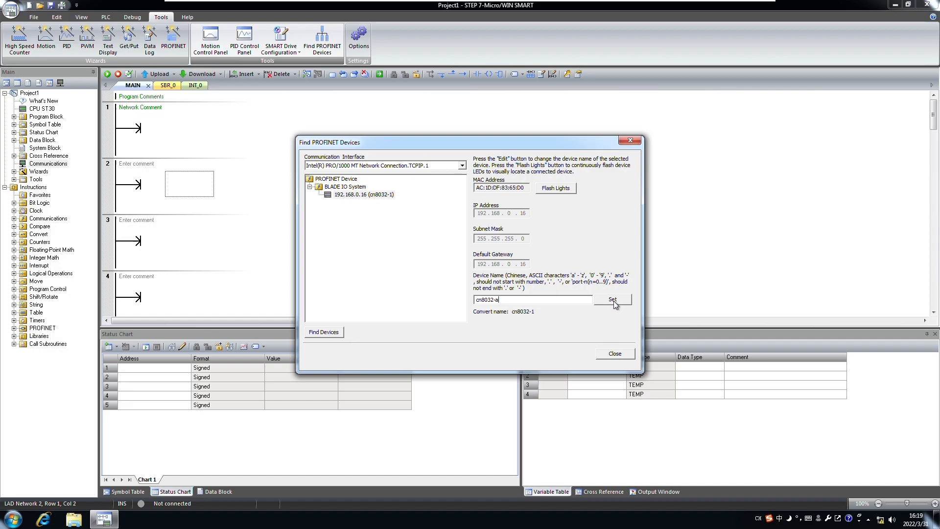
click(613, 299)
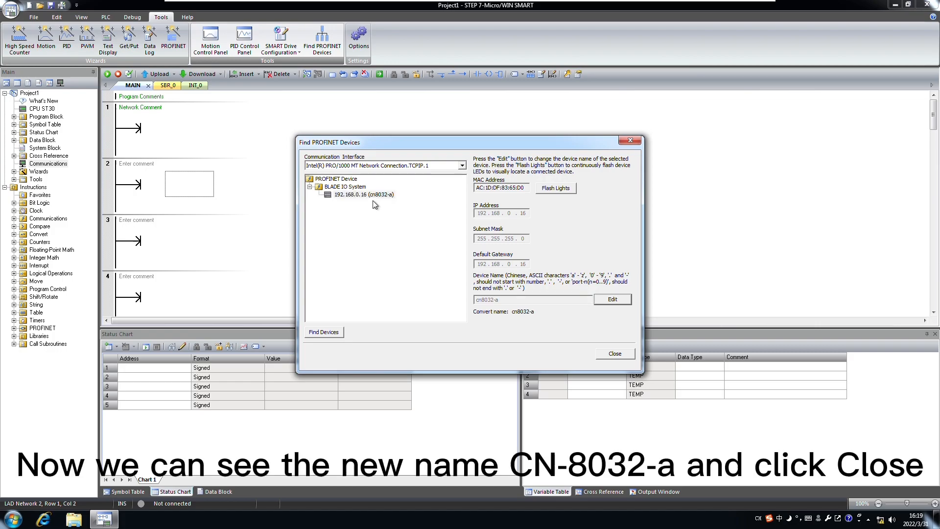
click(363, 194)
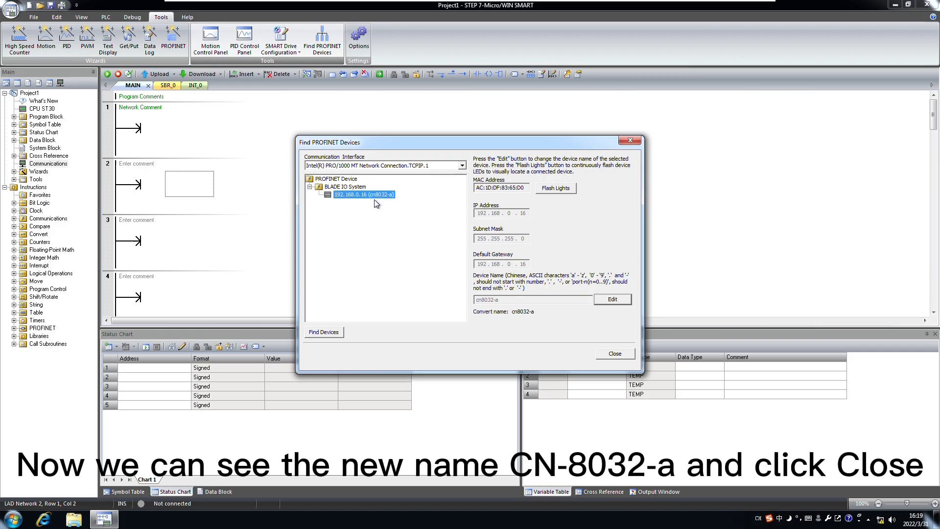
mouse_move(645, 368)
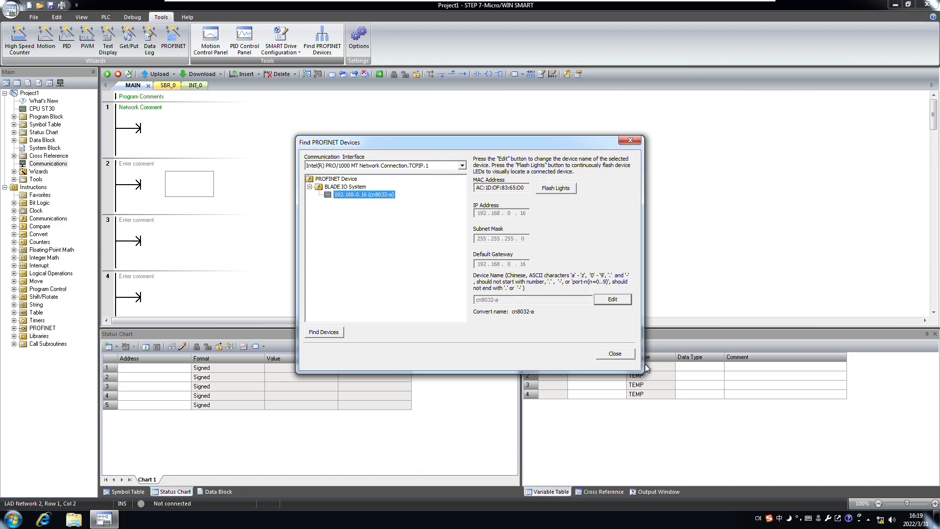
click(615, 354)
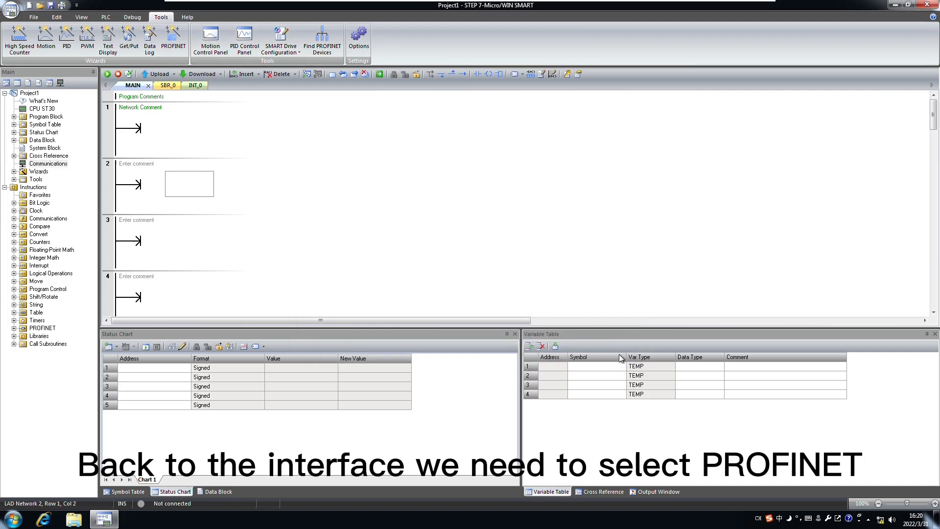
mouse_move(173, 39)
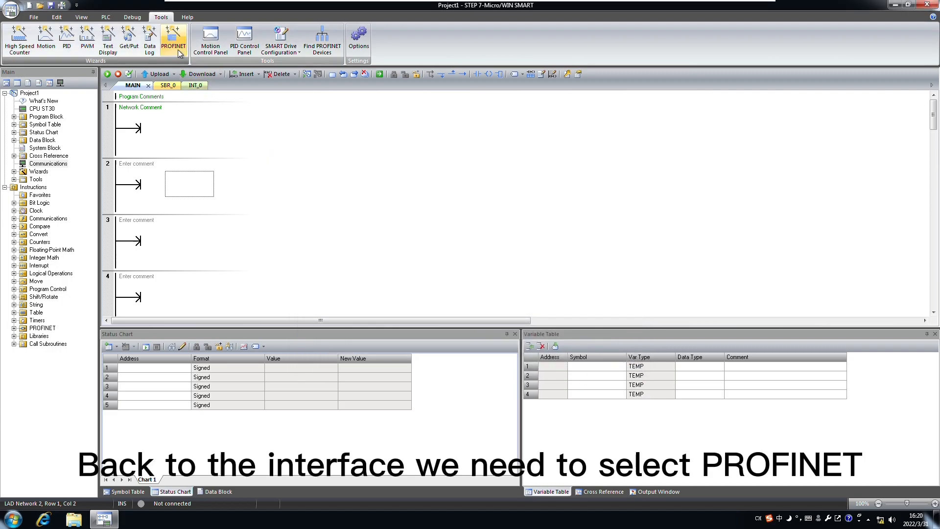
Start the PROFINET wizard with the CPU ST30 set as PROFINET controller
click(174, 37)
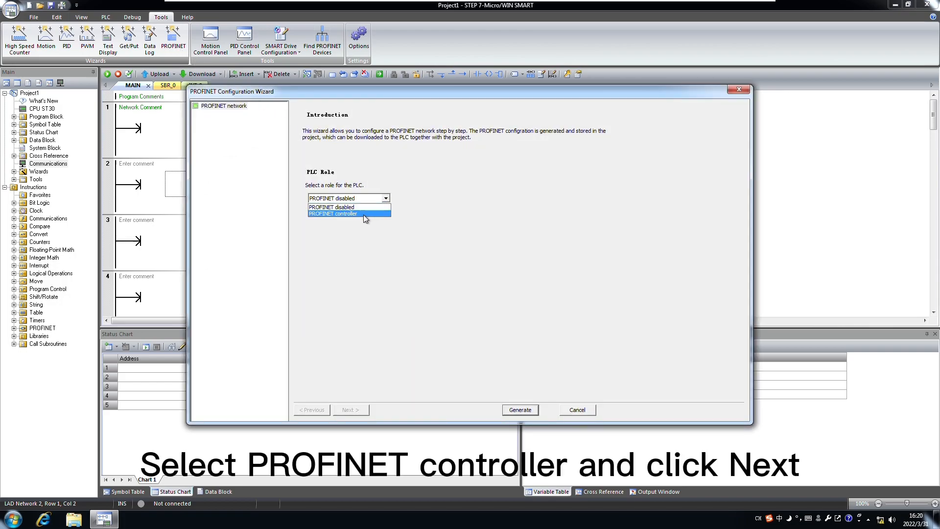
click(333, 214)
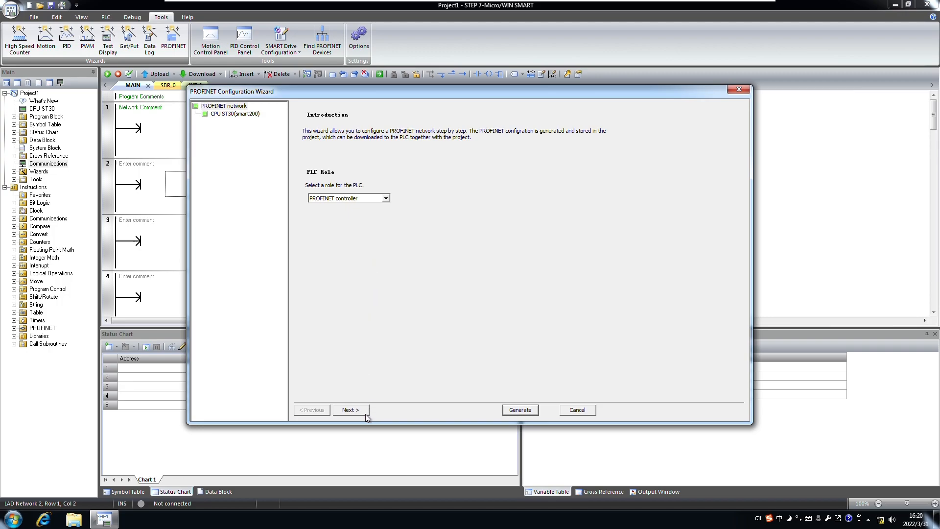
click(351, 409)
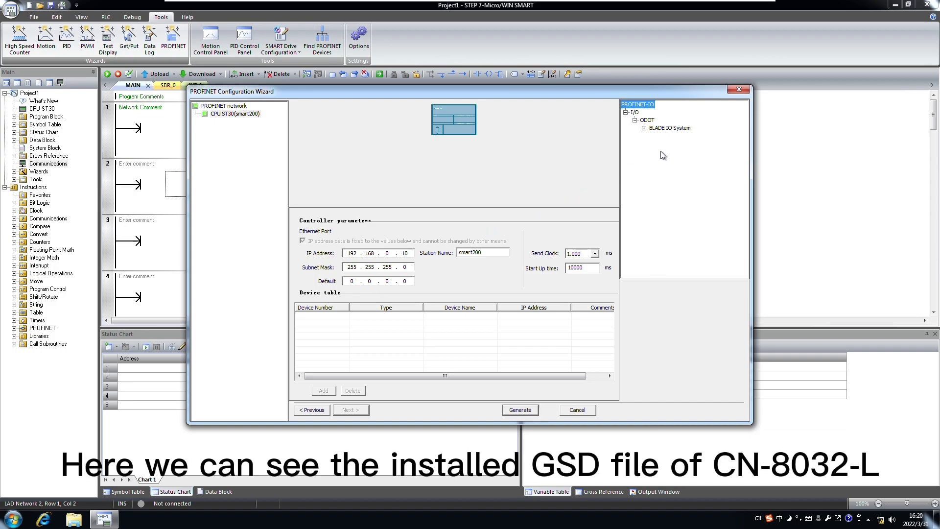
mouse_move(636, 111)
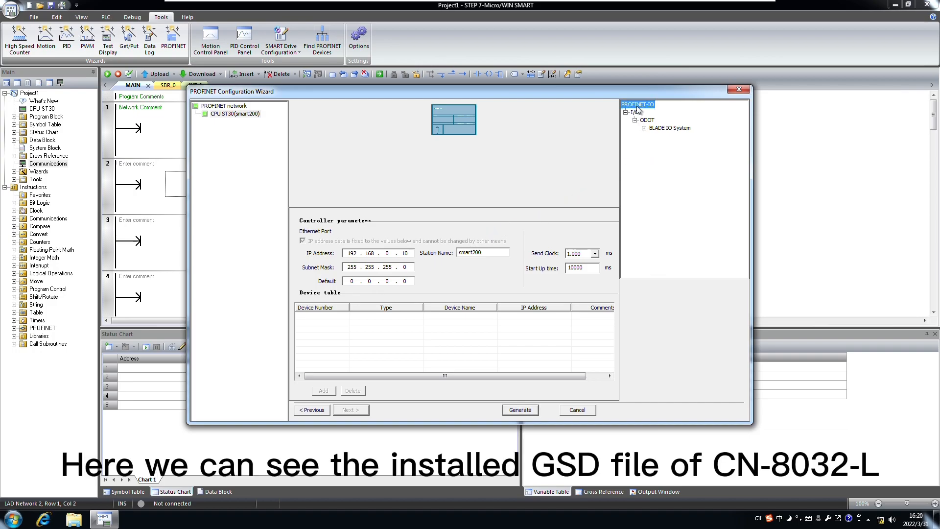
Add CN-8032-L V1.00 from ODOT BLADE IO System C Series to the device table
click(645, 128)
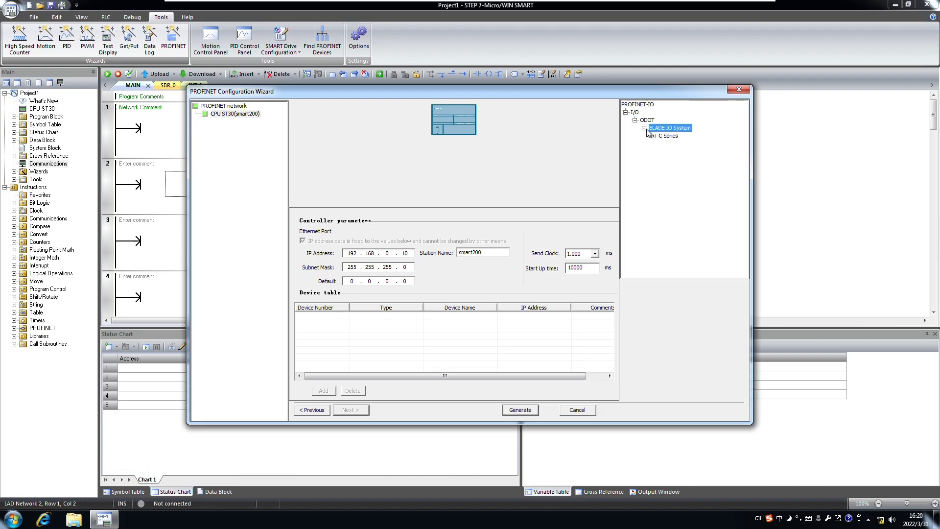
click(653, 135)
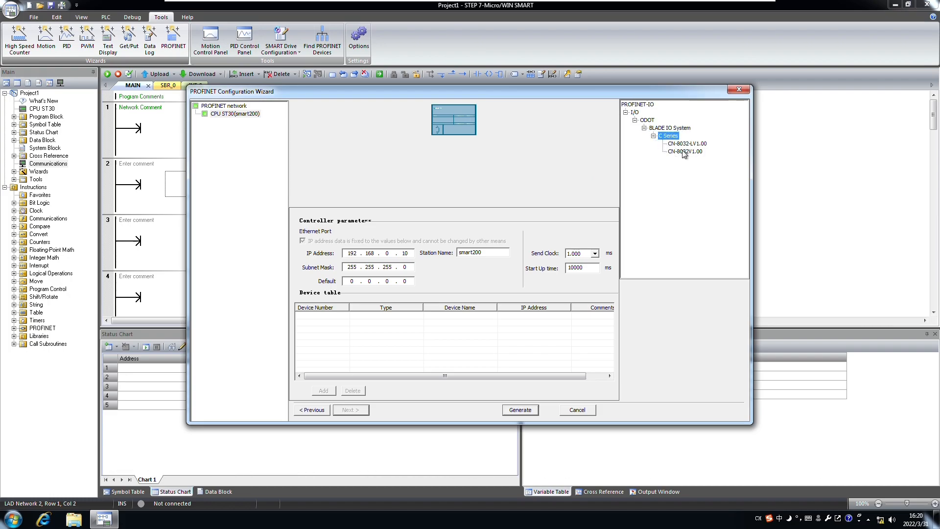
click(685, 144)
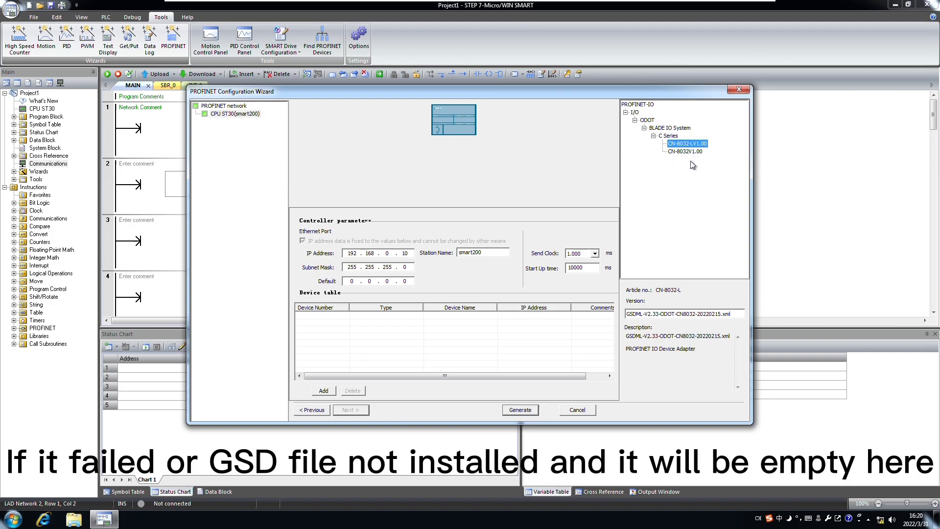
mouse_move(709, 159)
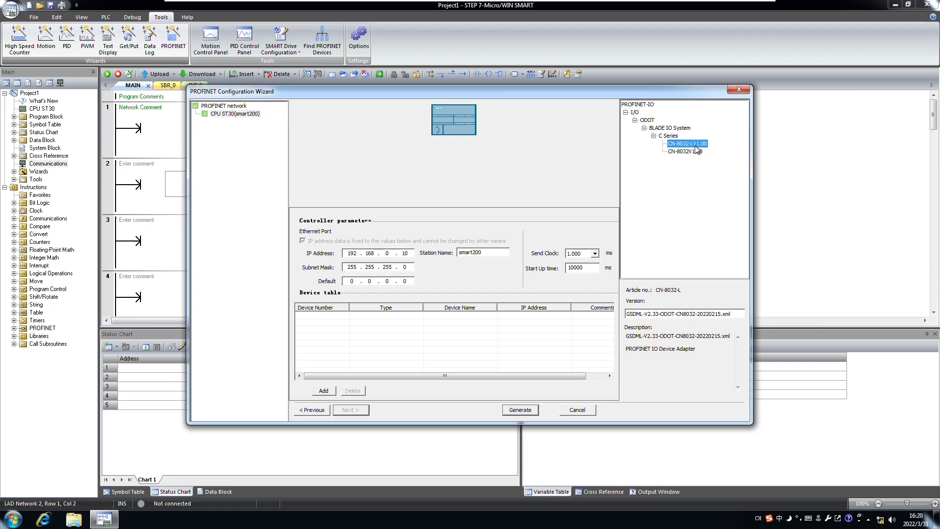
mouse_move(639, 177)
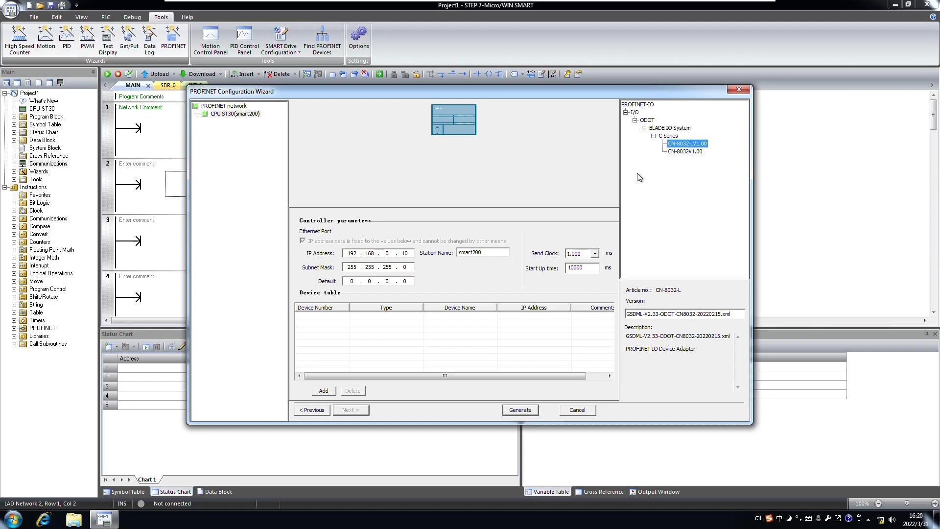
click(683, 151)
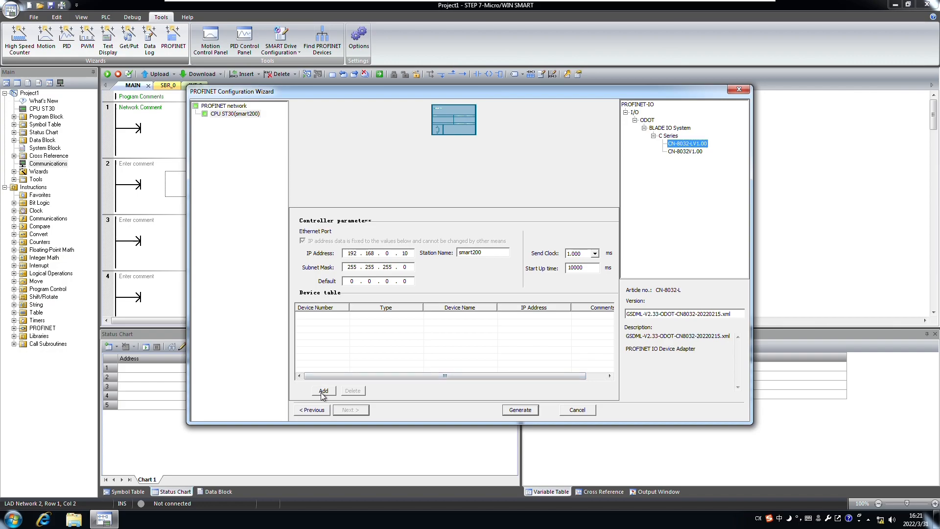
click(323, 391)
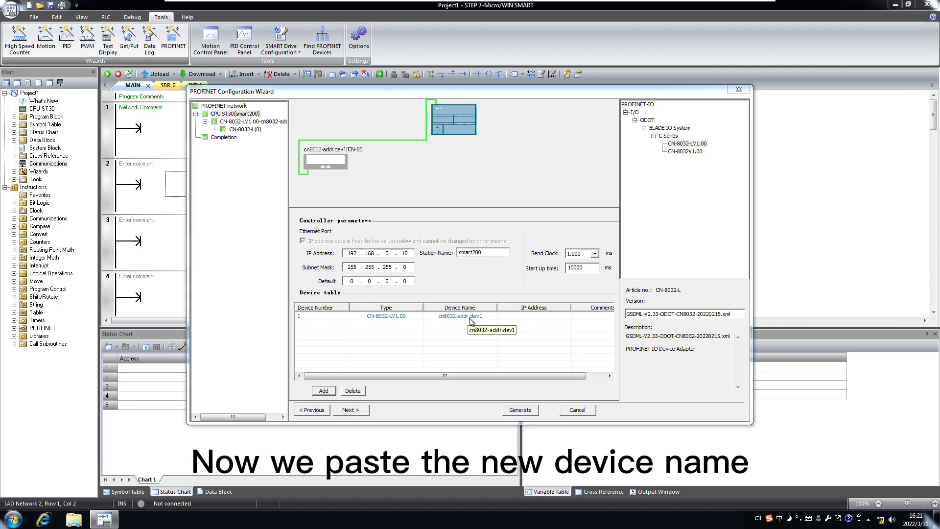
Name device 1 cn8032-a with IP address 192.168.0.15 and move to its modules
right_click(460, 316)
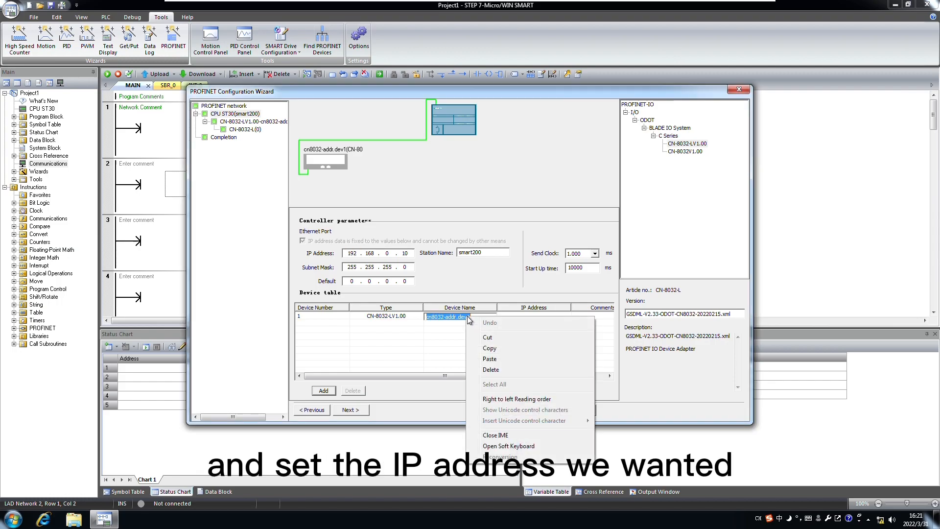
mouse_move(490, 339)
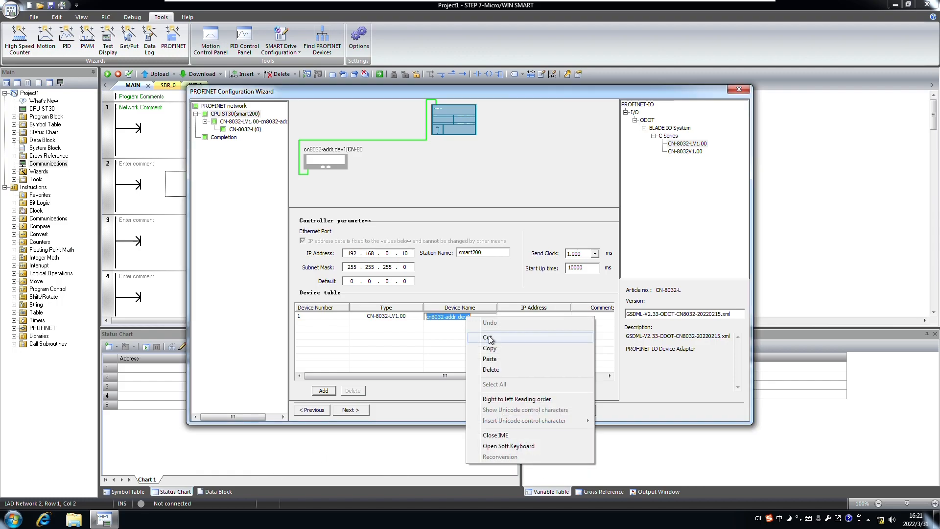
click(489, 337)
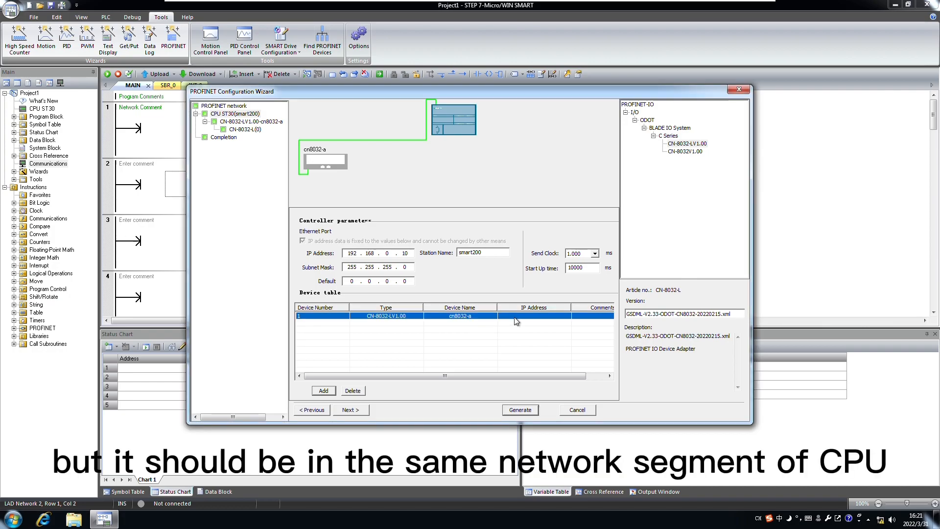
click(512, 316)
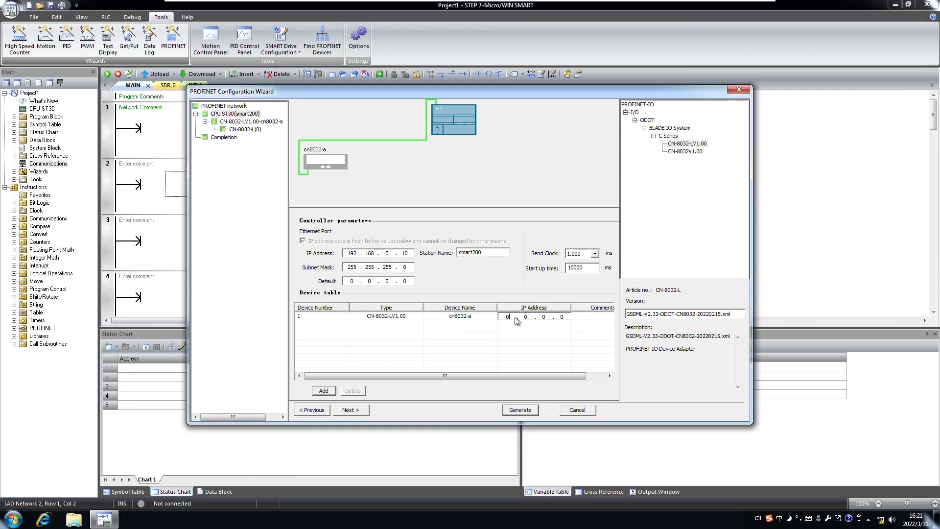
text(192 . 168)
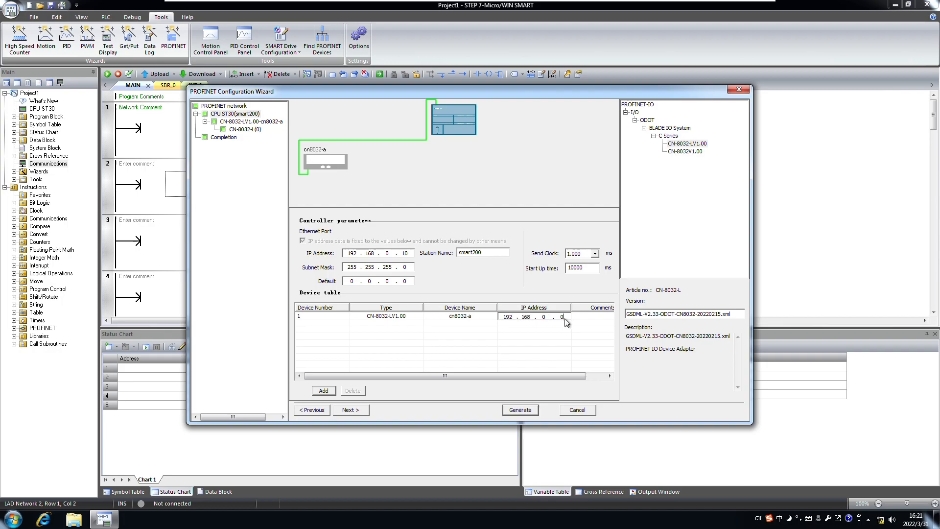
mouse_move(569, 324)
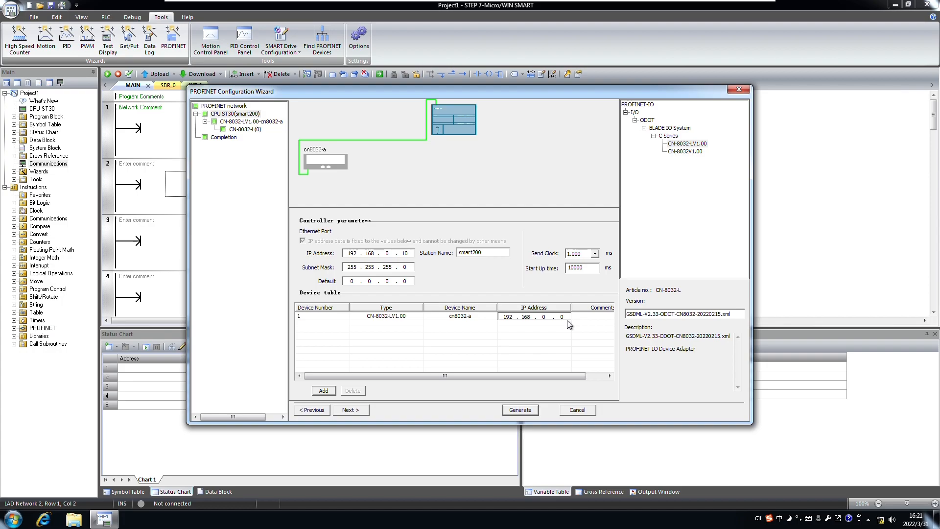
text(15)
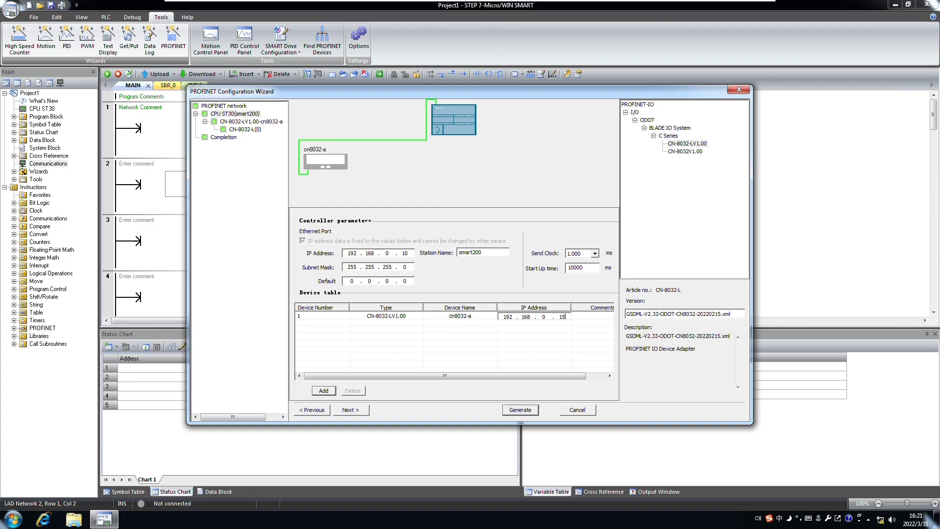
click(460, 315)
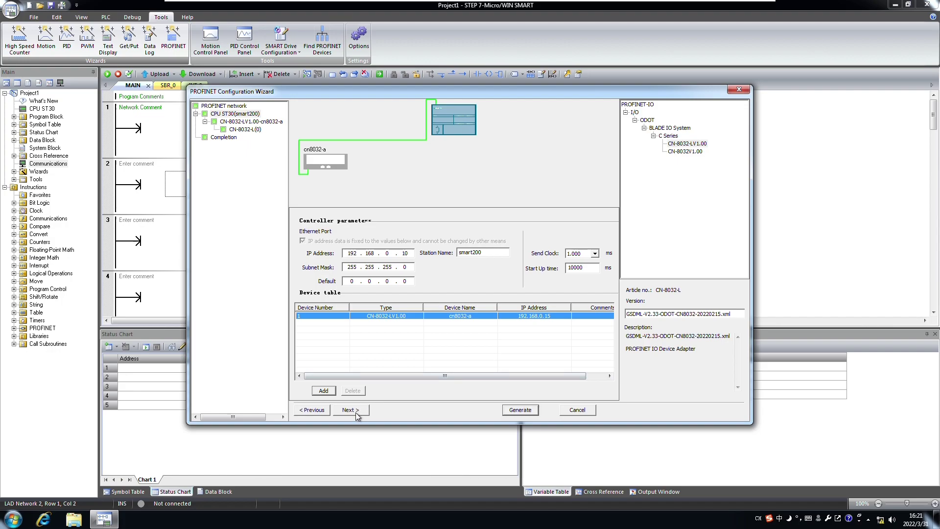
click(351, 409)
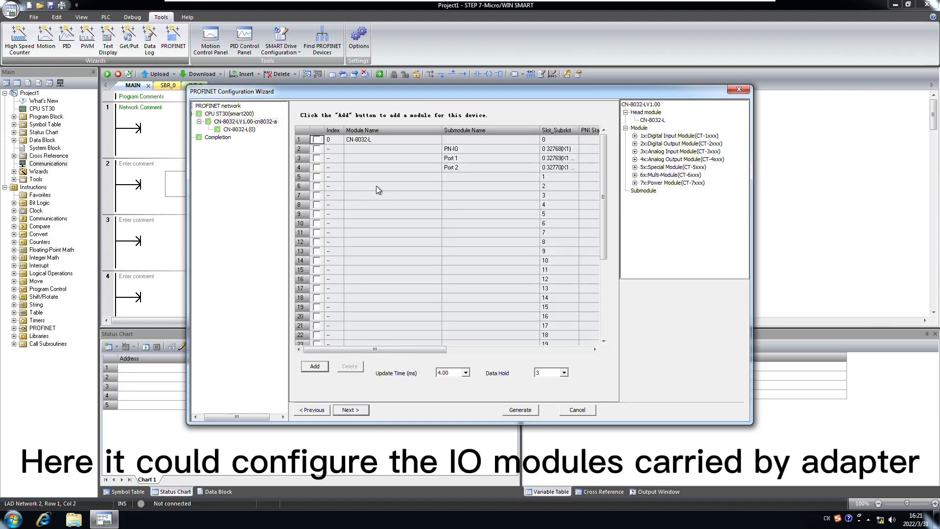
Place CT-121F, CT-222F and CT-3238 modules into slots 1, 2 and 3
click(392, 177)
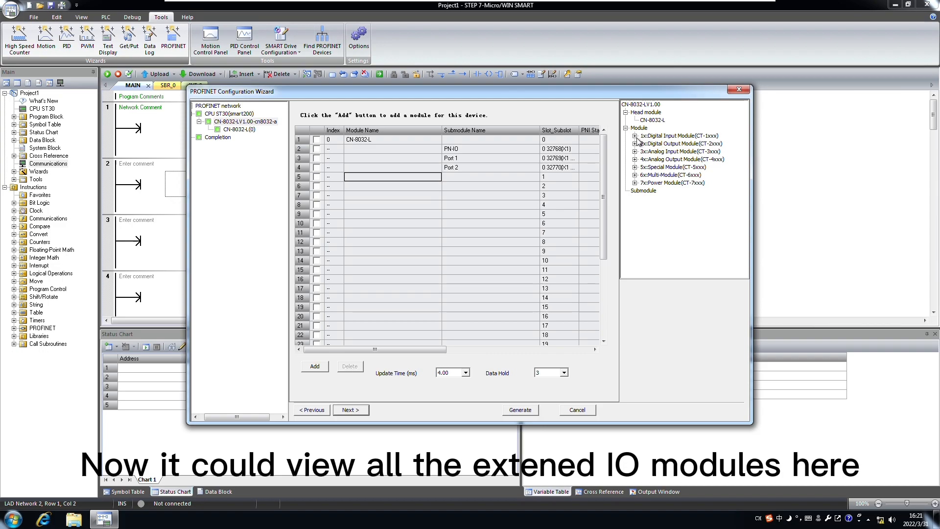
click(632, 136)
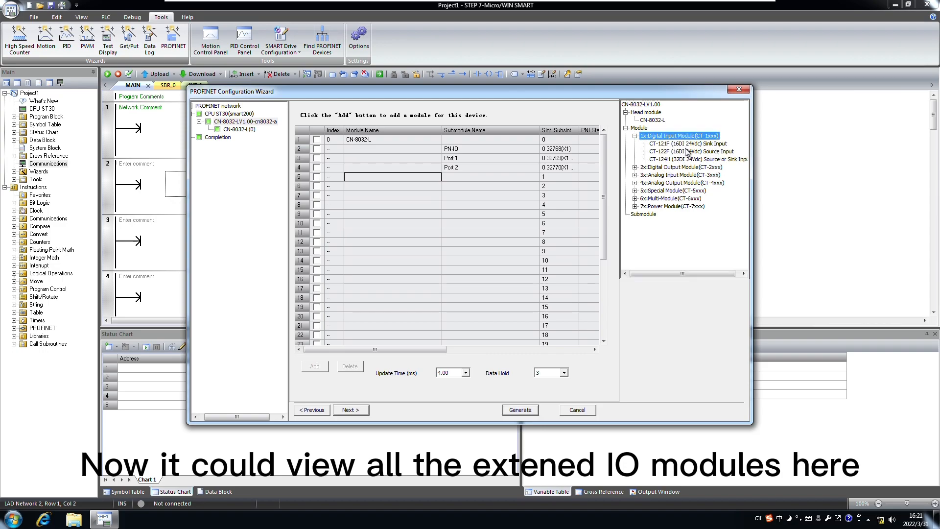
click(686, 144)
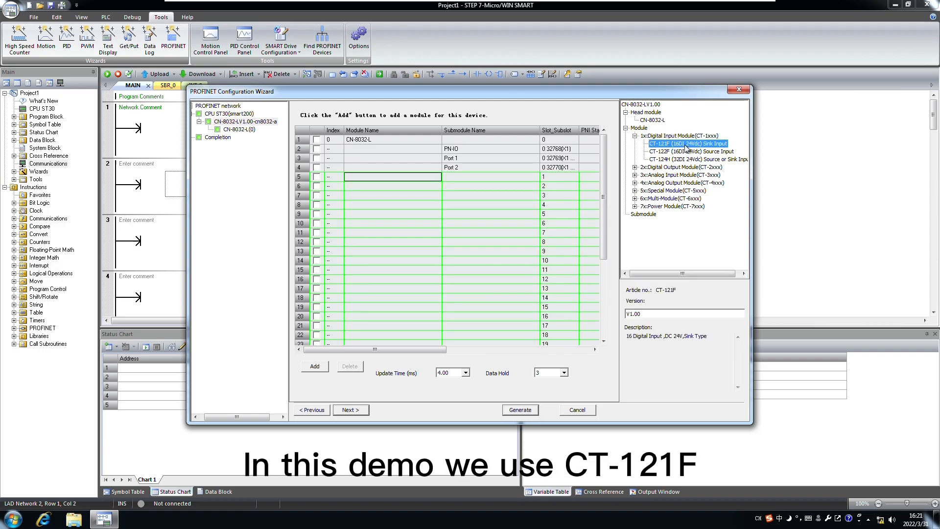
click(314, 365)
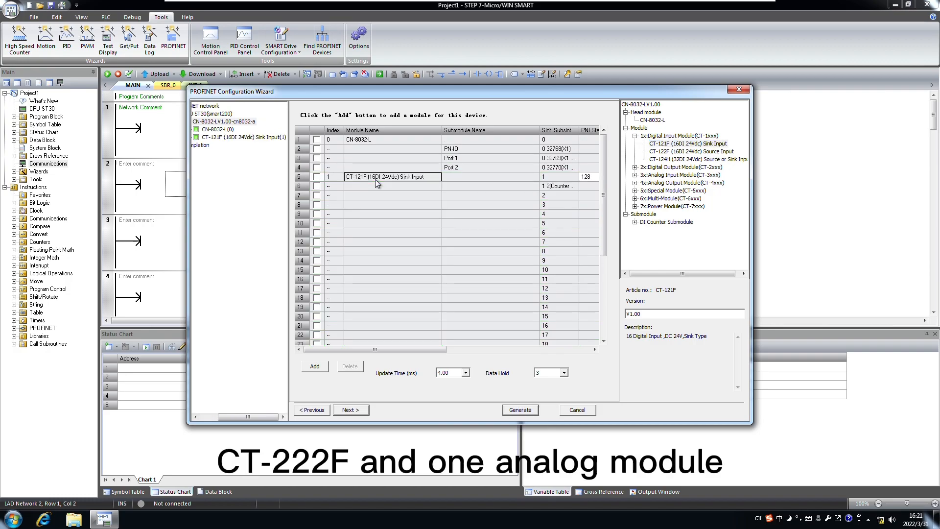
click(636, 167)
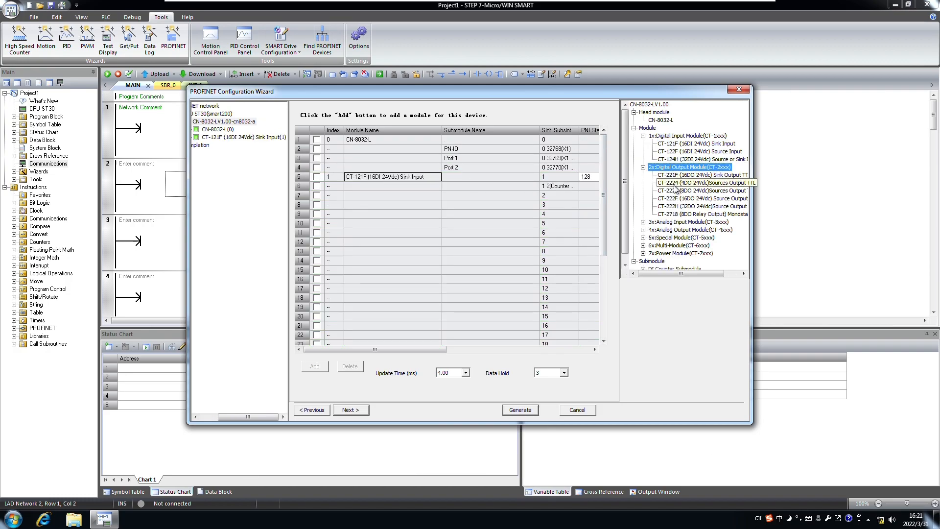
click(702, 197)
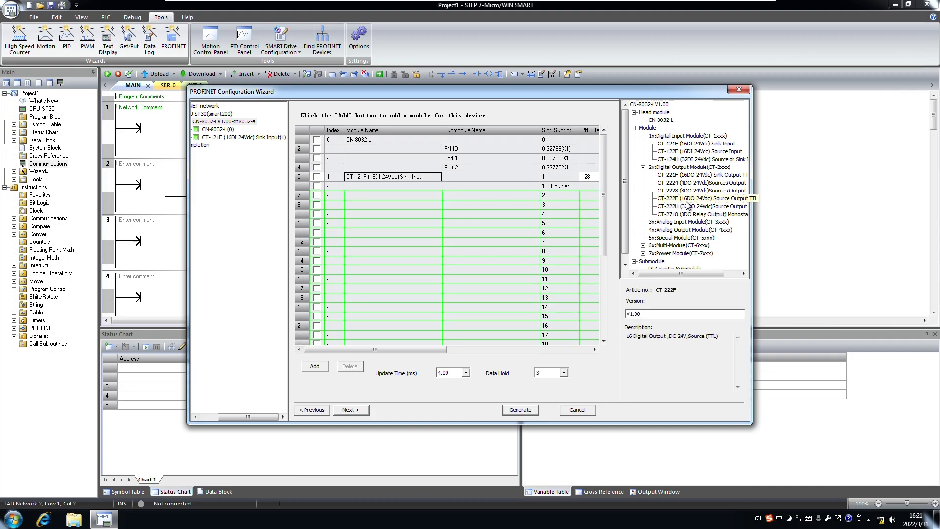
click(314, 366)
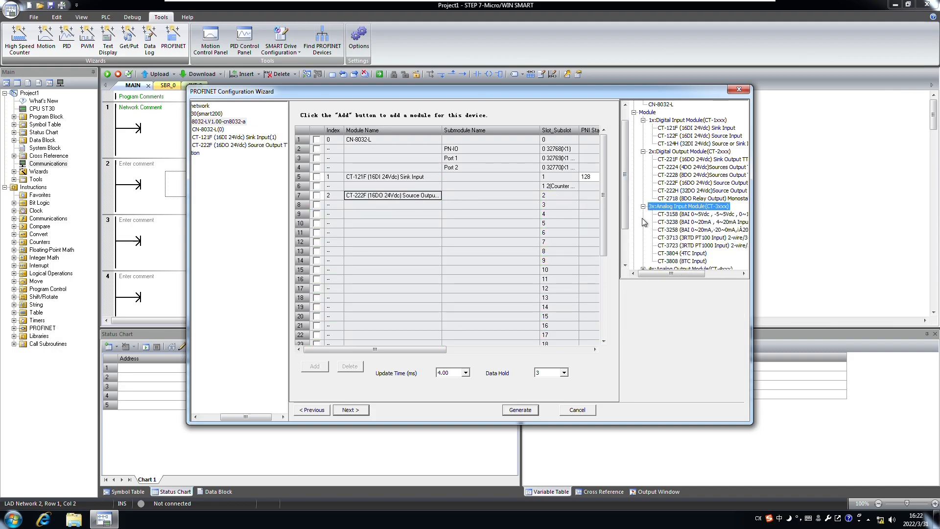
click(695, 221)
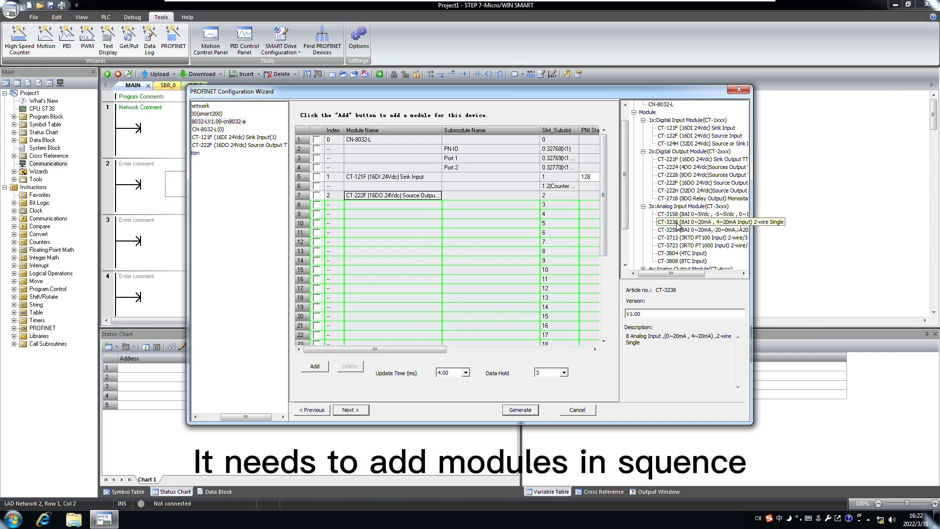
click(393, 223)
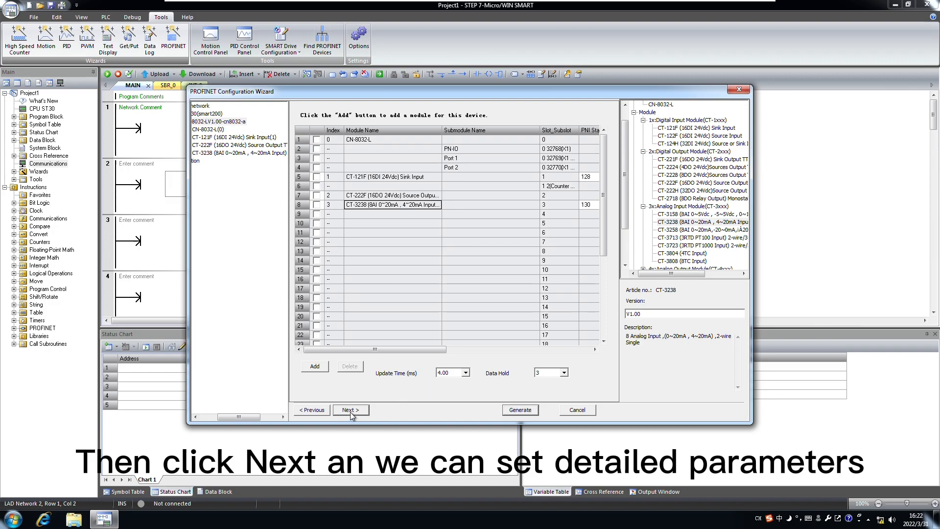
Page through the module parameters with defaults until the address overview appears
click(351, 409)
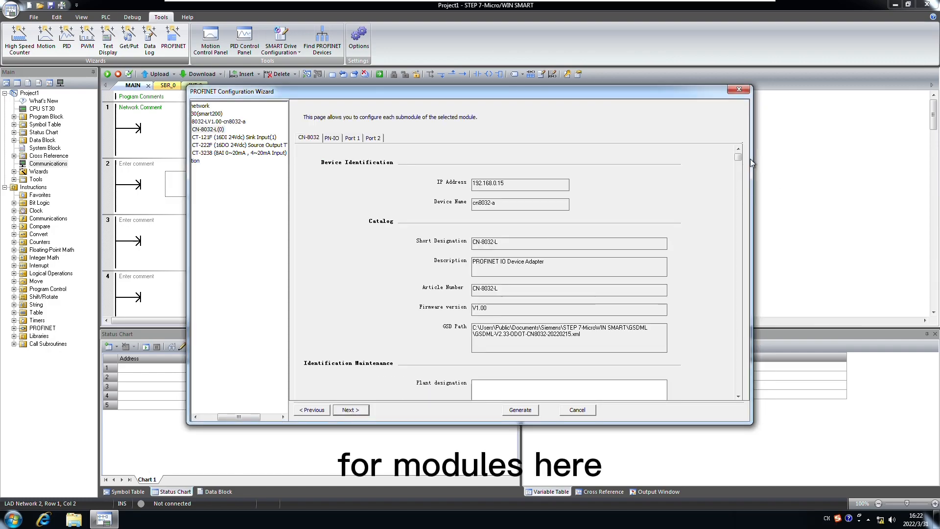
scroll(down, 3)
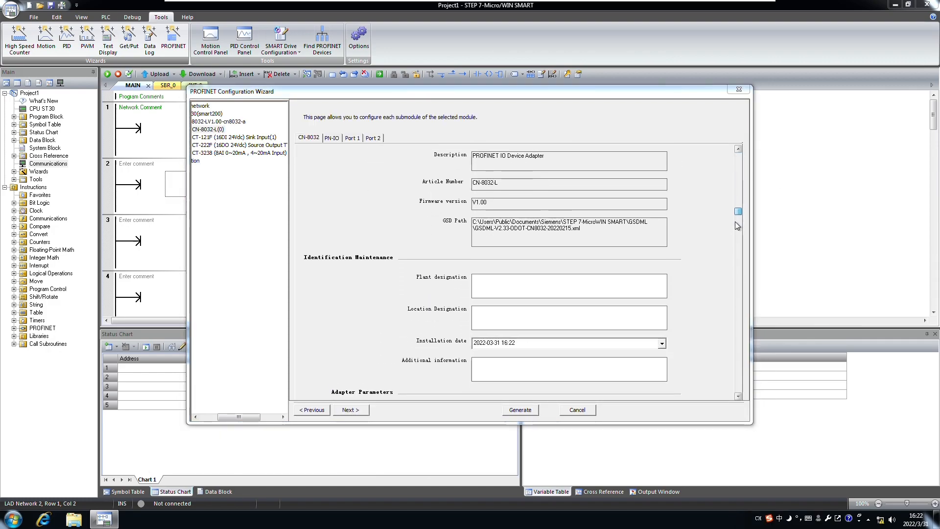
scroll(down, 3)
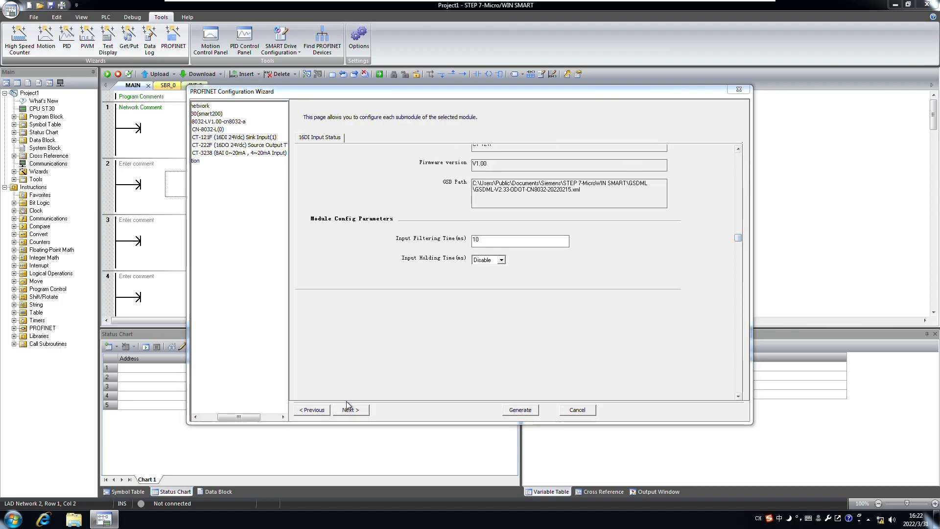
click(350, 409)
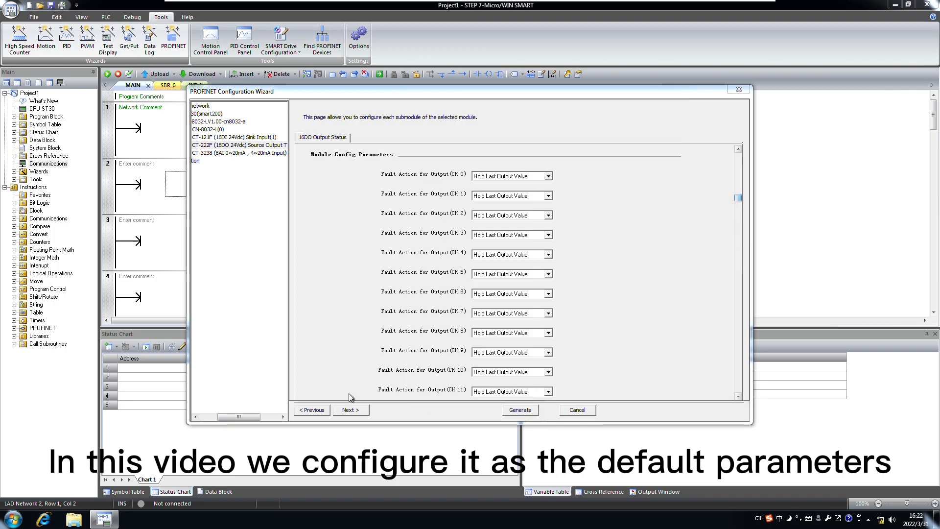
click(351, 410)
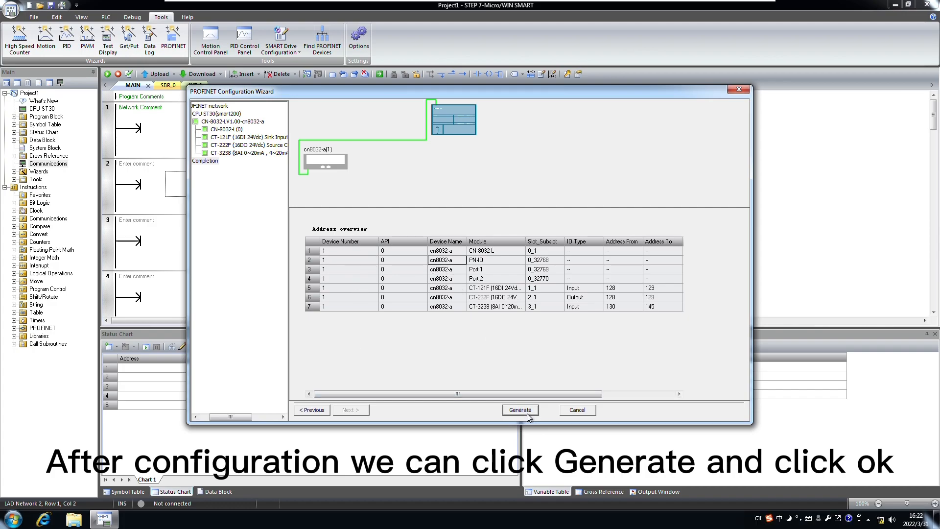
Generate the CN-8032-L PROFINET configuration, acknowledge the background-time notice, and select the CPU ST30
click(520, 410)
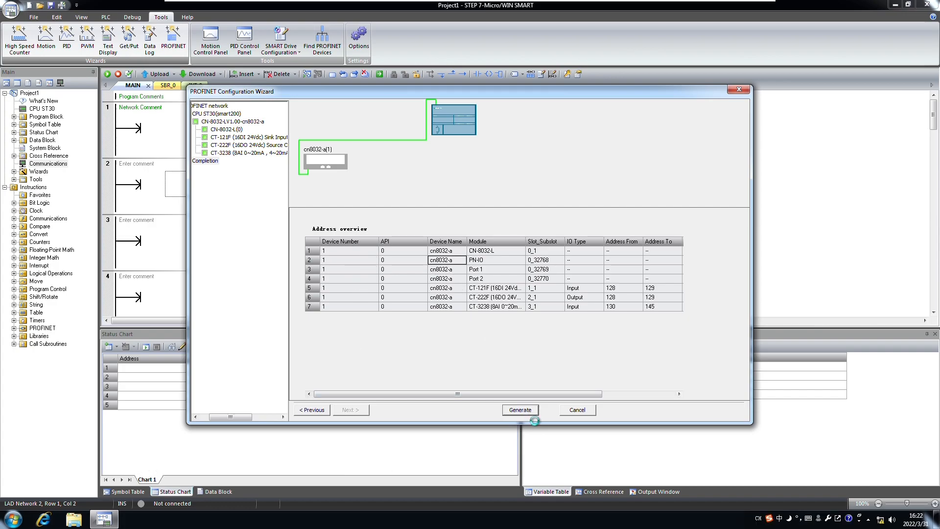
click(520, 410)
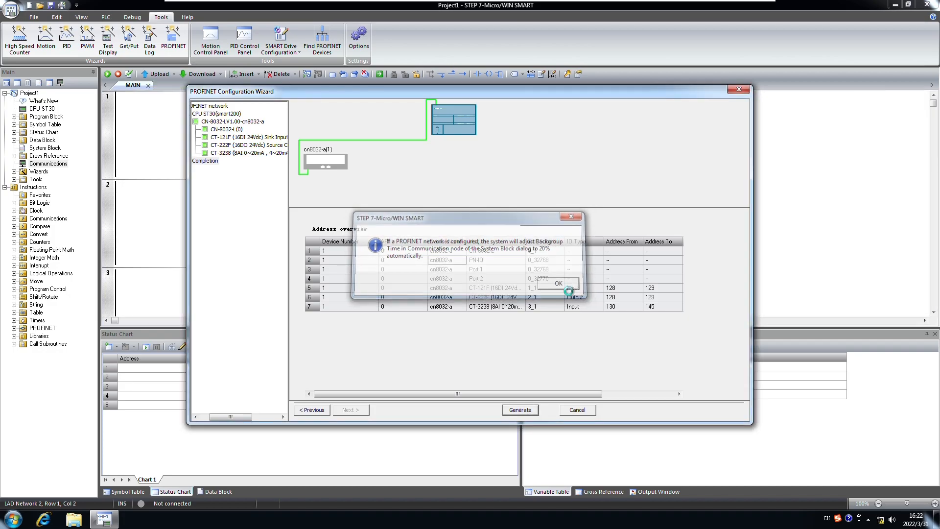
click(558, 283)
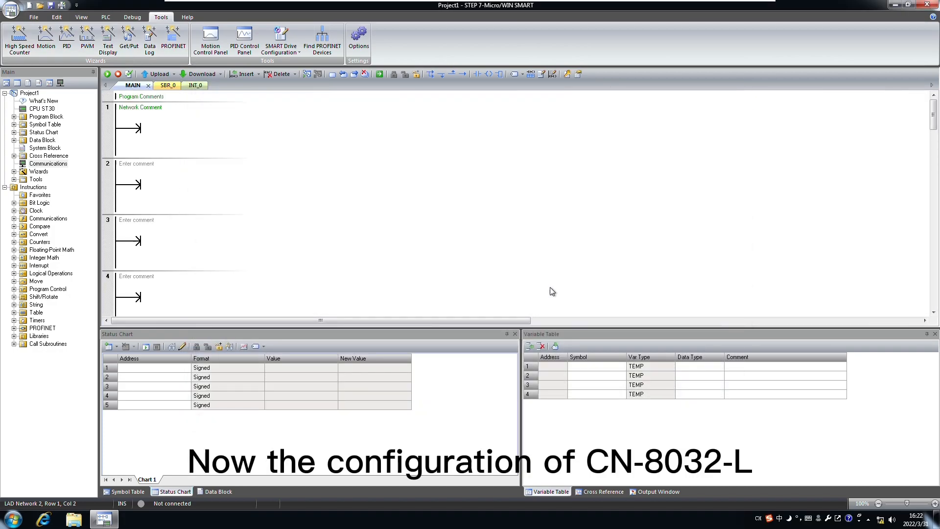
mouse_move(82, 131)
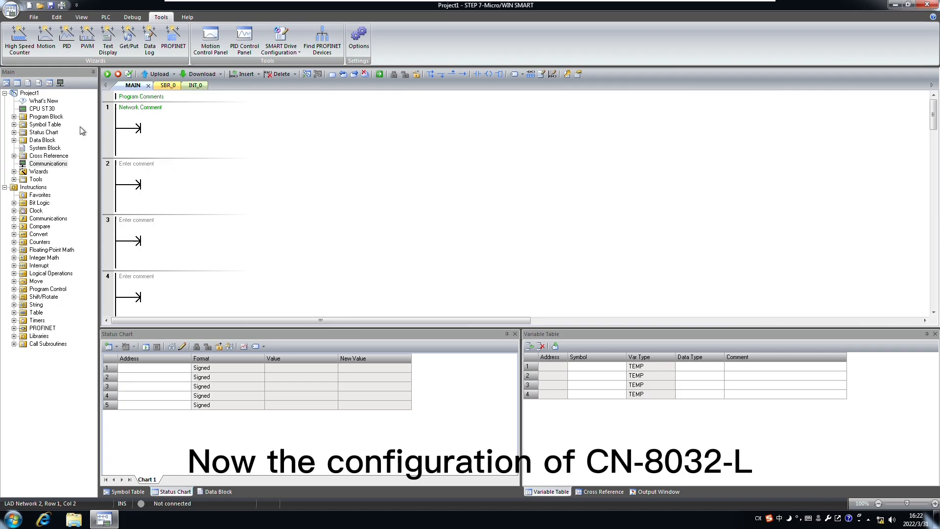
click(41, 109)
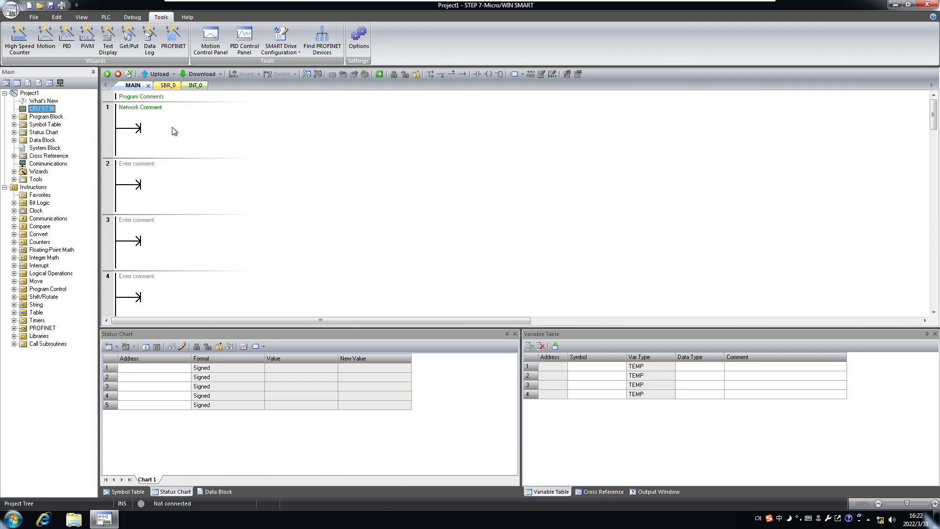
Download program, data and system blocks to CPU 192.168.0.10, allowing STOP and RUN
click(33, 17)
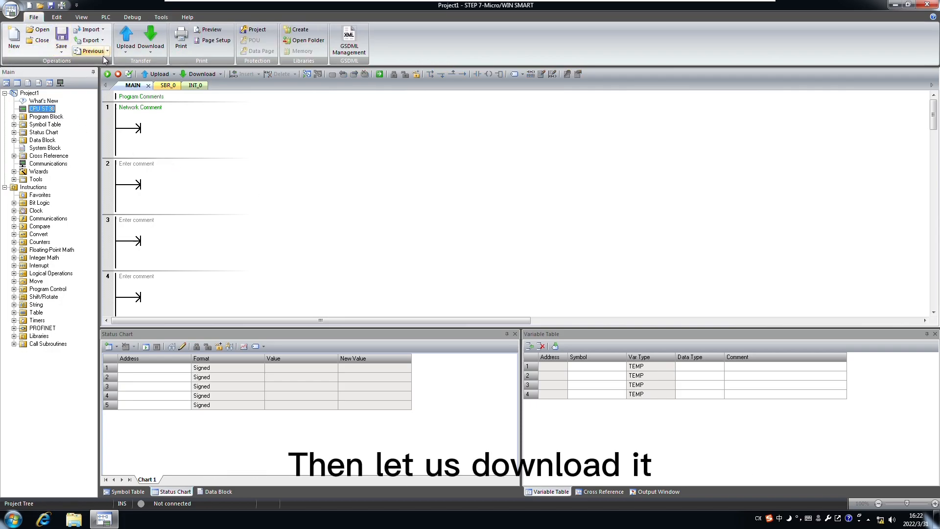
click(150, 39)
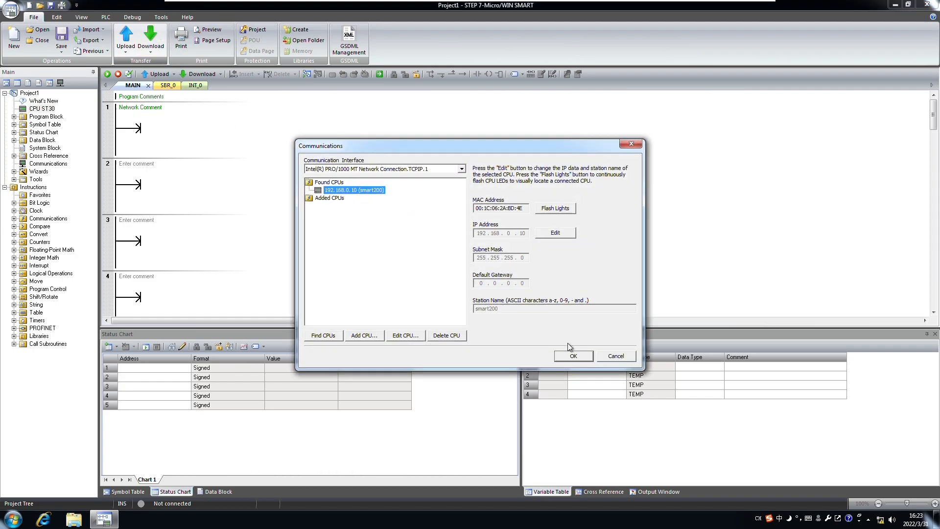
click(573, 356)
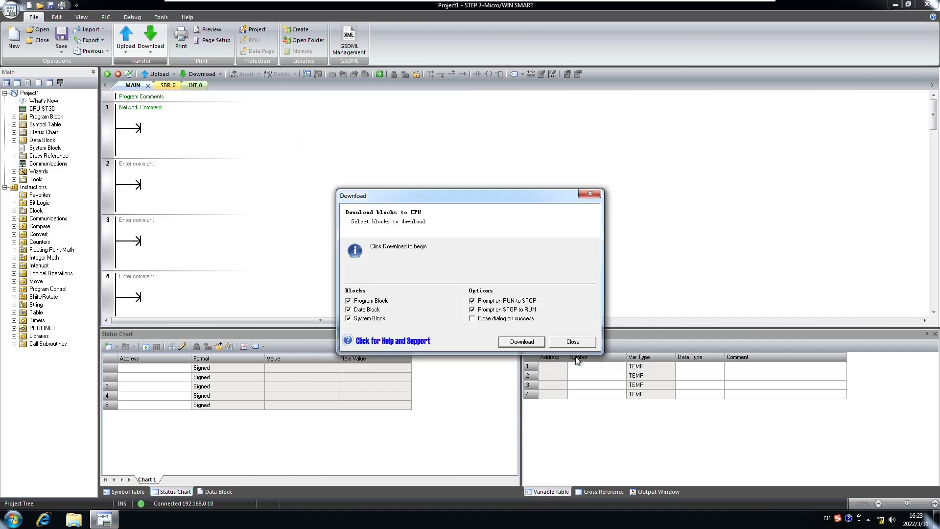
click(522, 342)
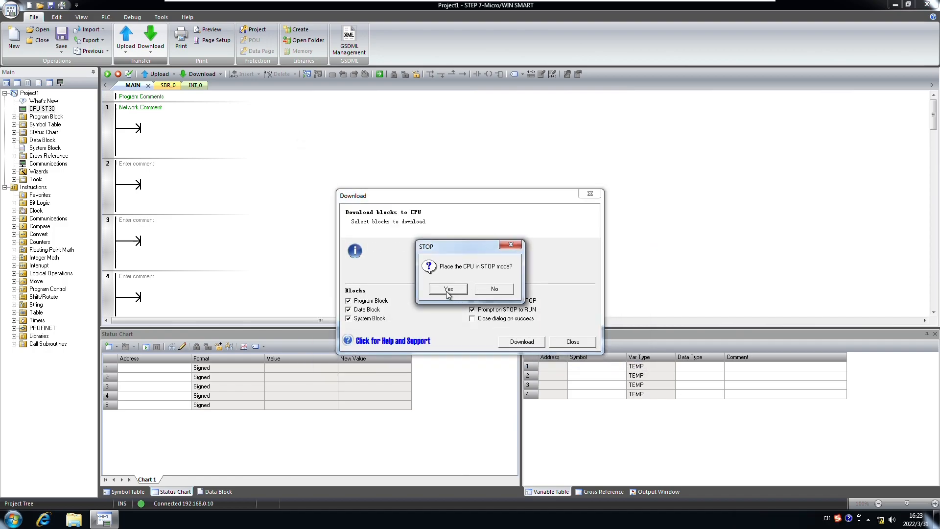
click(448, 288)
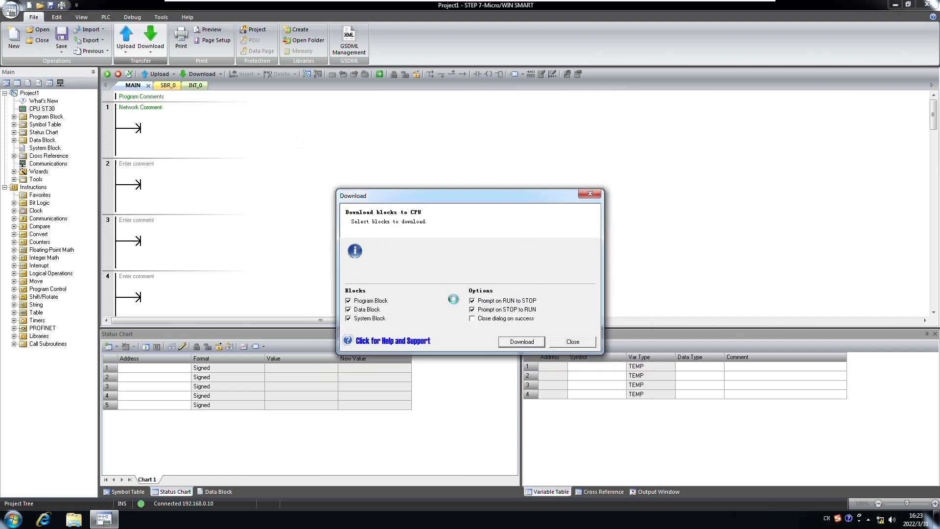
click(521, 341)
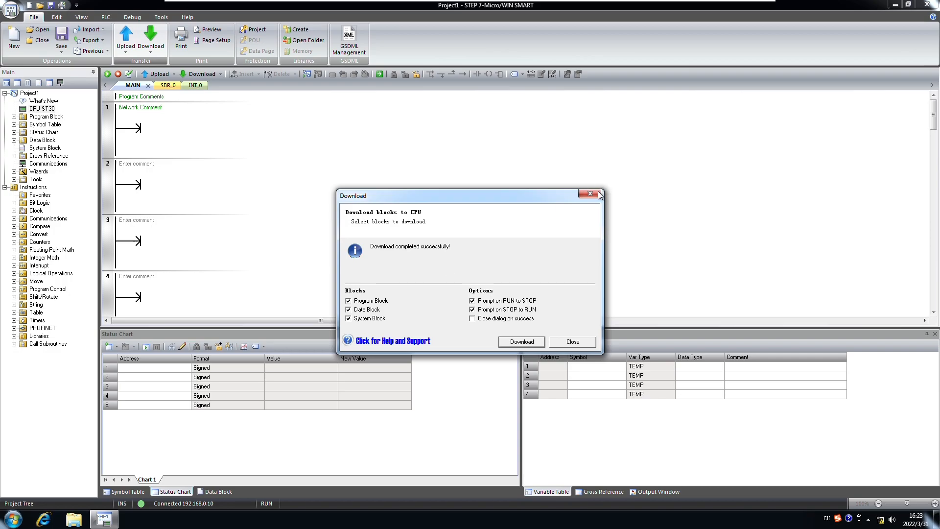
mouse_move(572, 335)
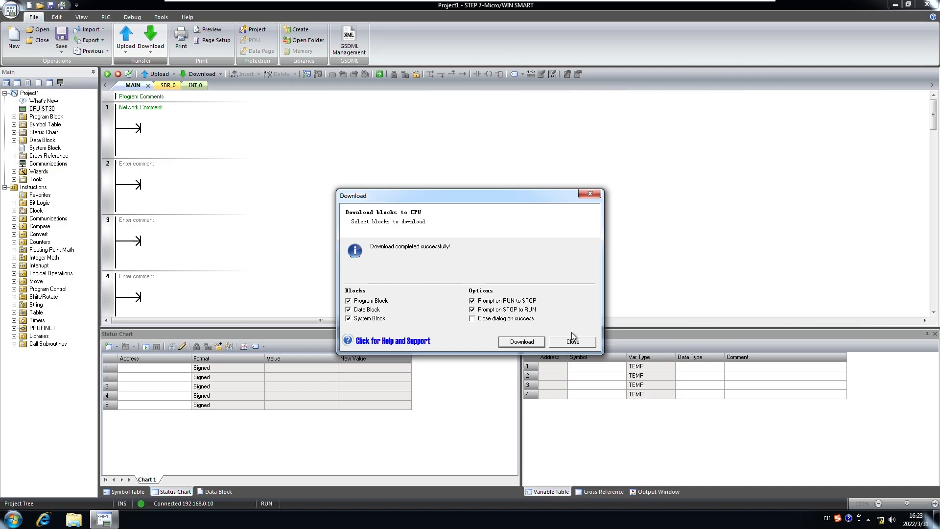
click(572, 341)
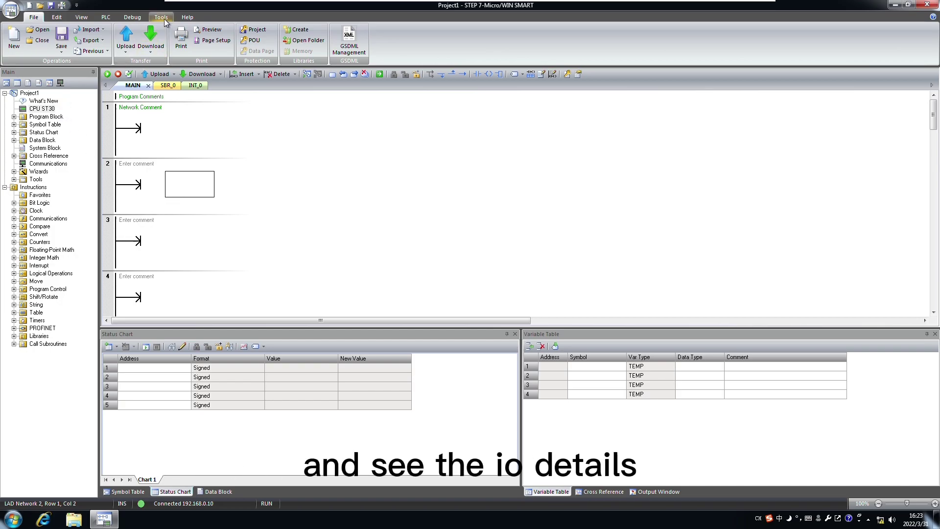
click(161, 17)
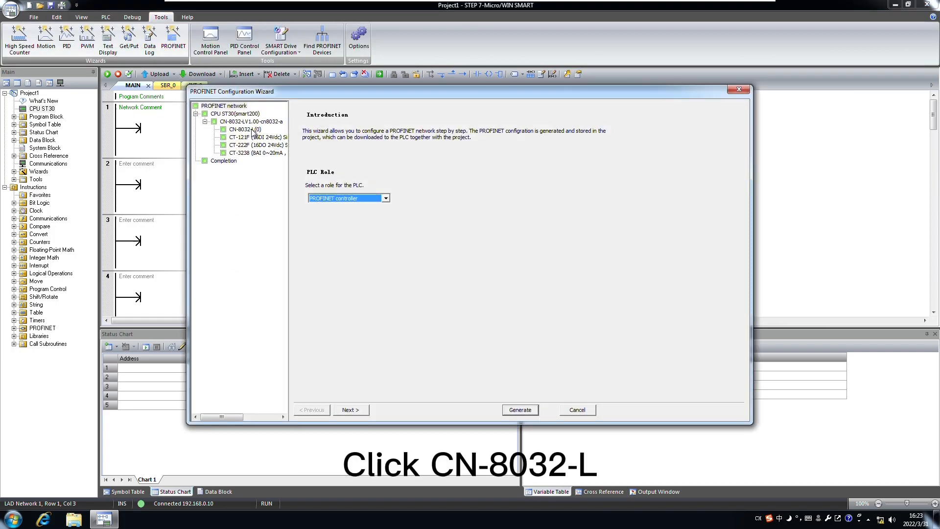
click(251, 121)
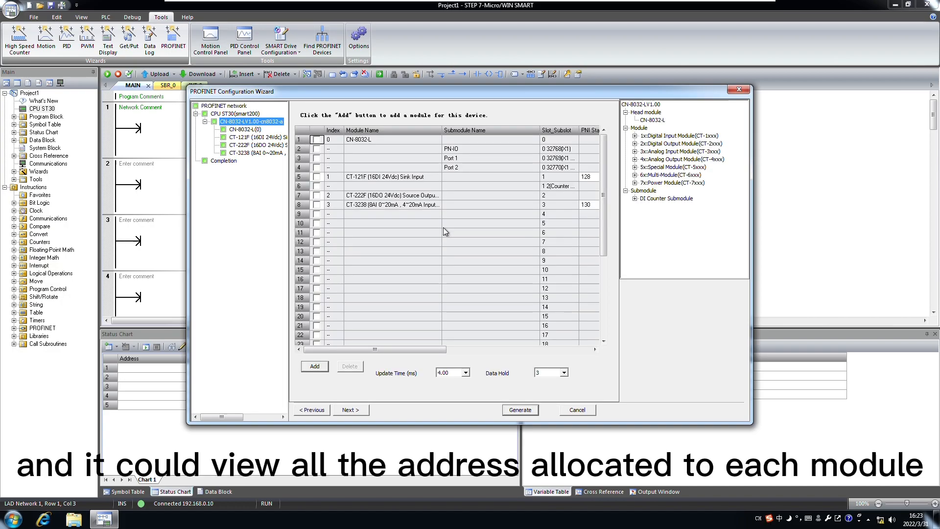
mouse_move(414, 386)
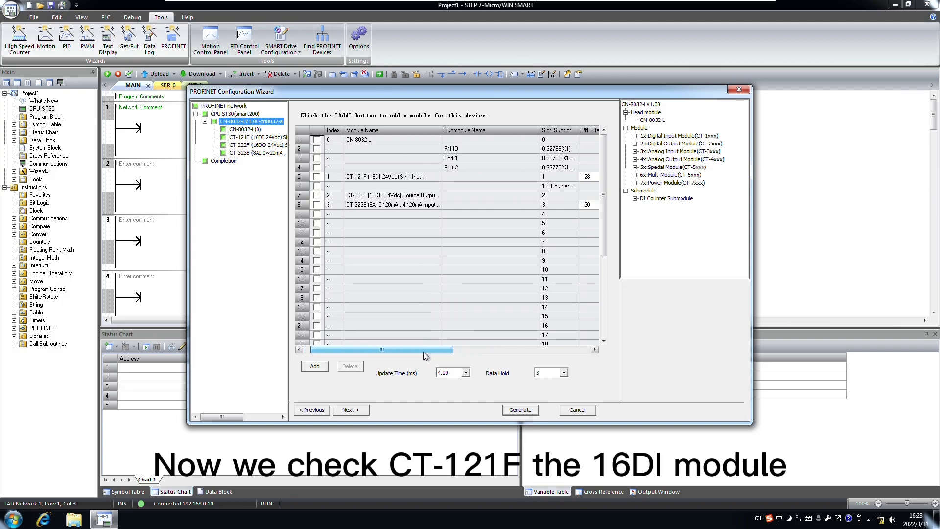
click(390, 177)
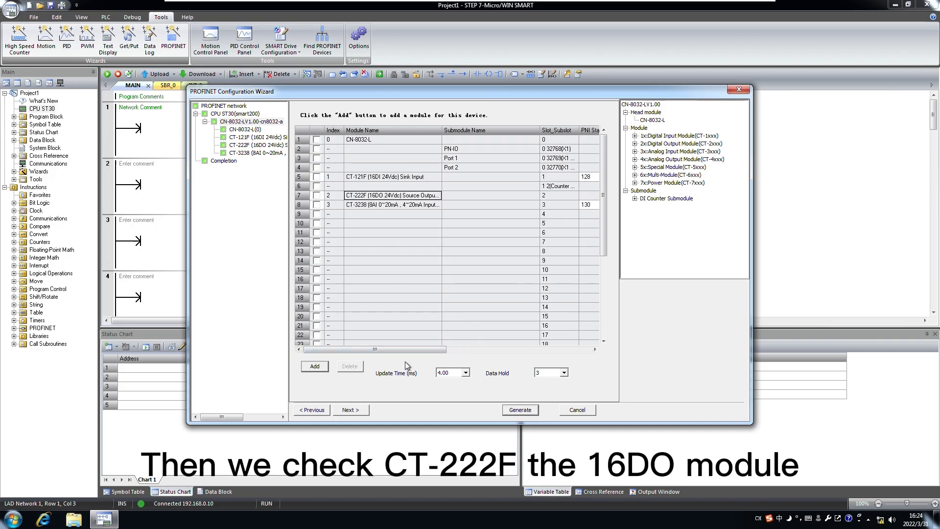
scroll(right, 3)
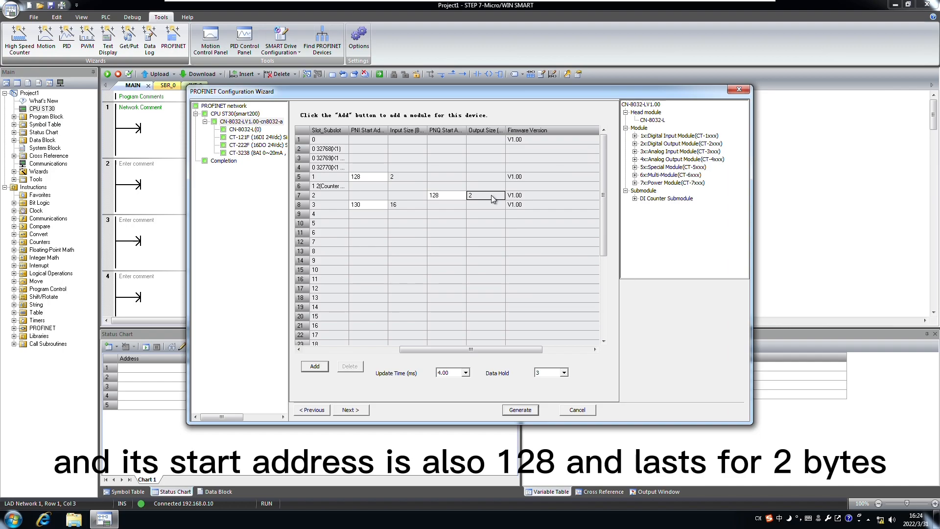
drag(467, 349, 398, 349)
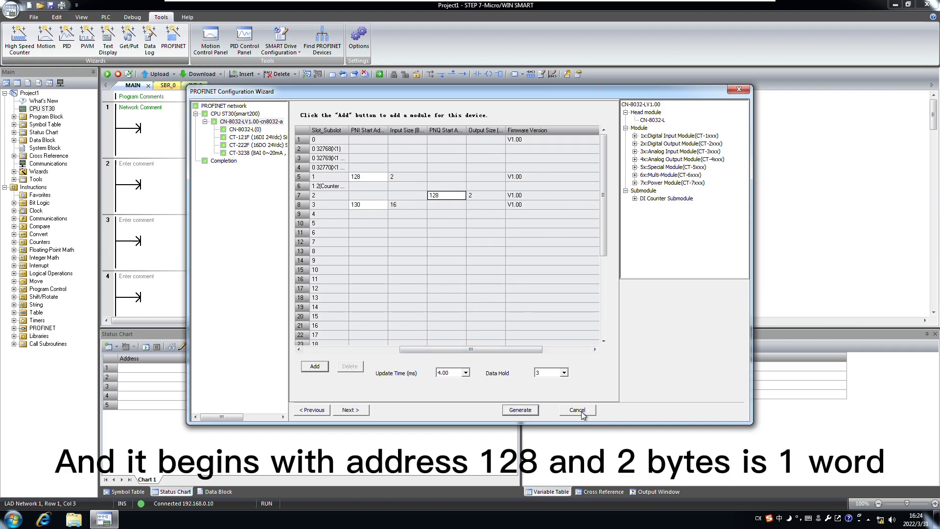
click(578, 410)
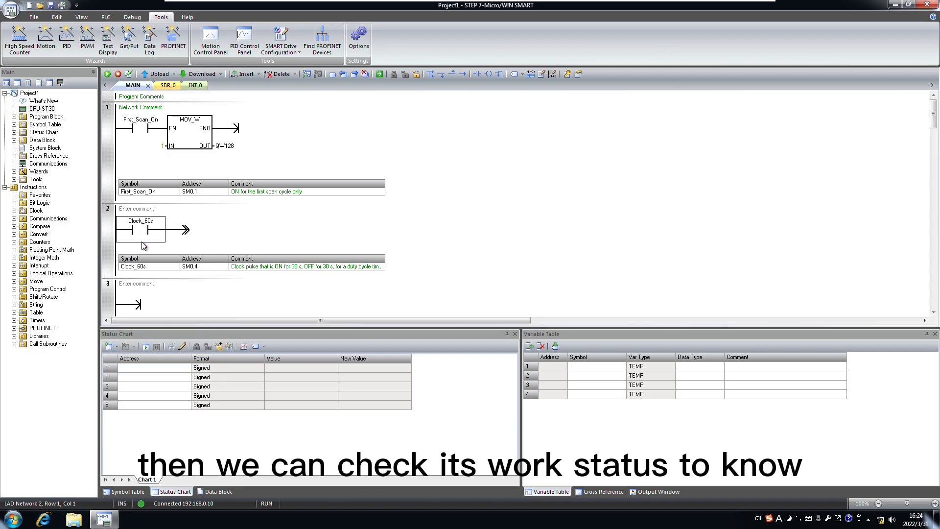
Set network 2's contact to the Clock_1s pulse followed by a positive transition
double_click(140, 221)
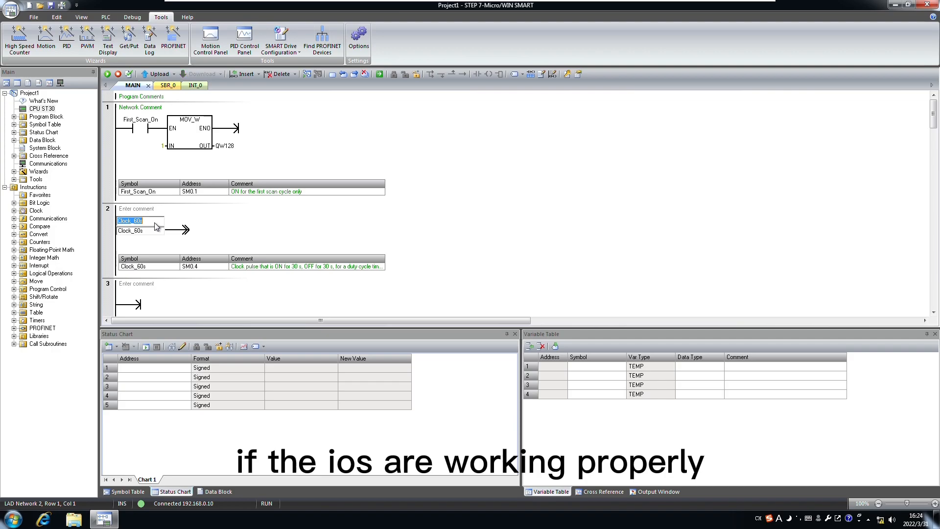
click(139, 220)
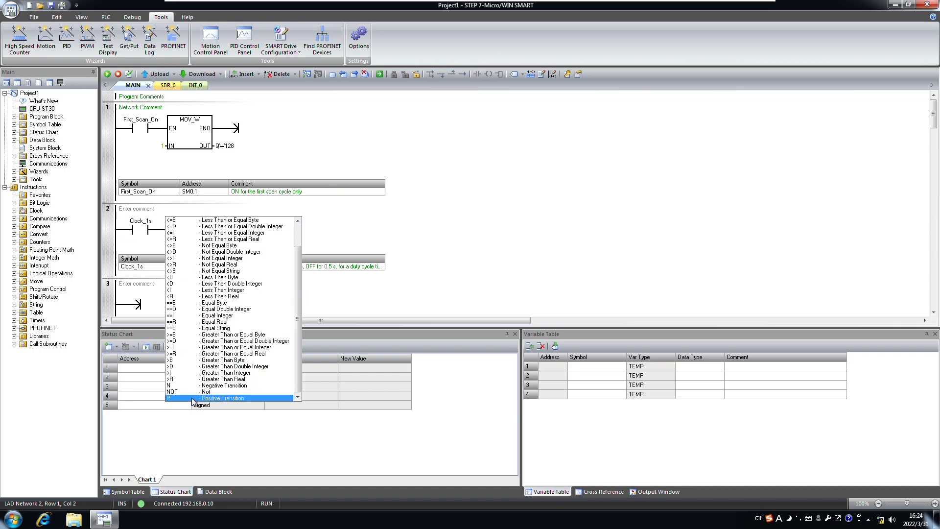
click(223, 398)
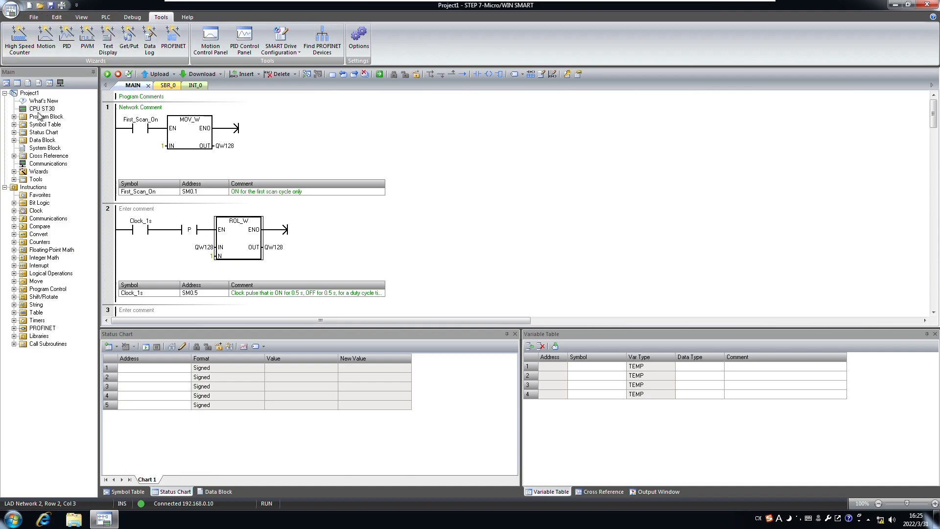
click(34, 16)
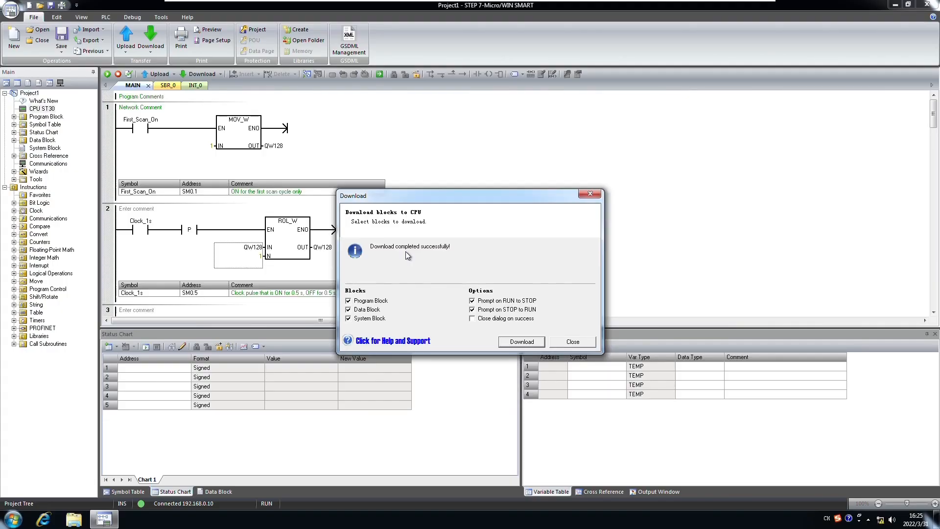
Close the successful download report for the QW128 shifting program
click(573, 342)
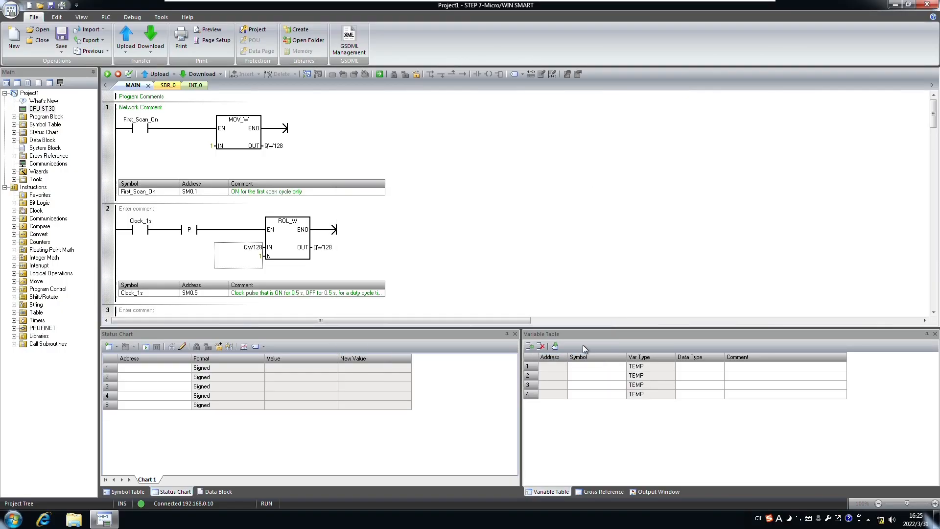